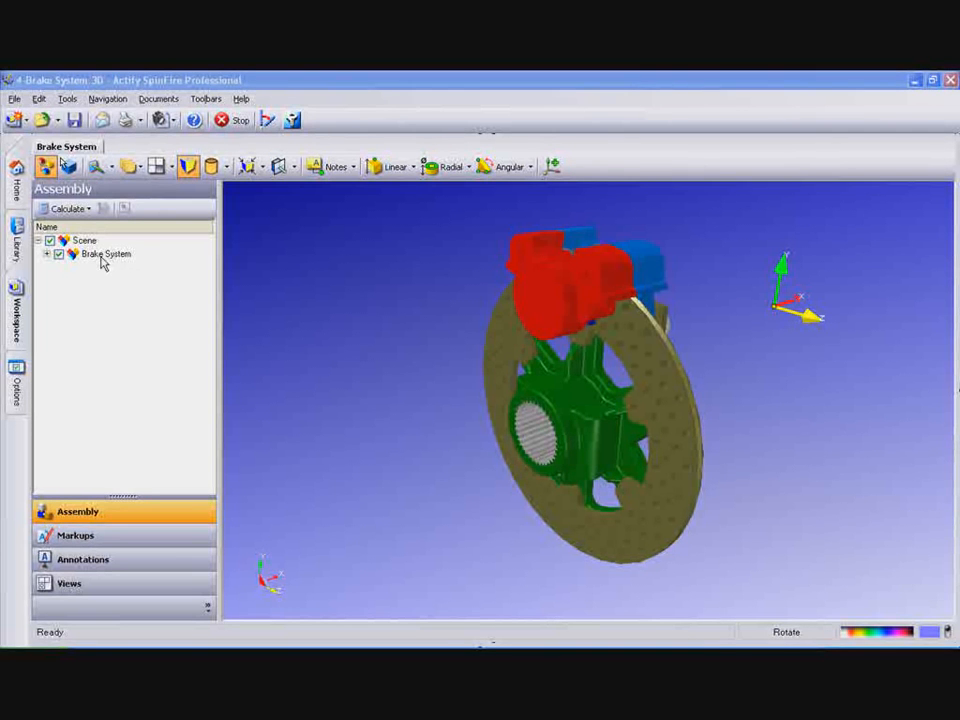
Add a sub-assembly named 'Rotor Assembly' under Brake System.
{"action": "left_click", "coordinate": [105, 253]}
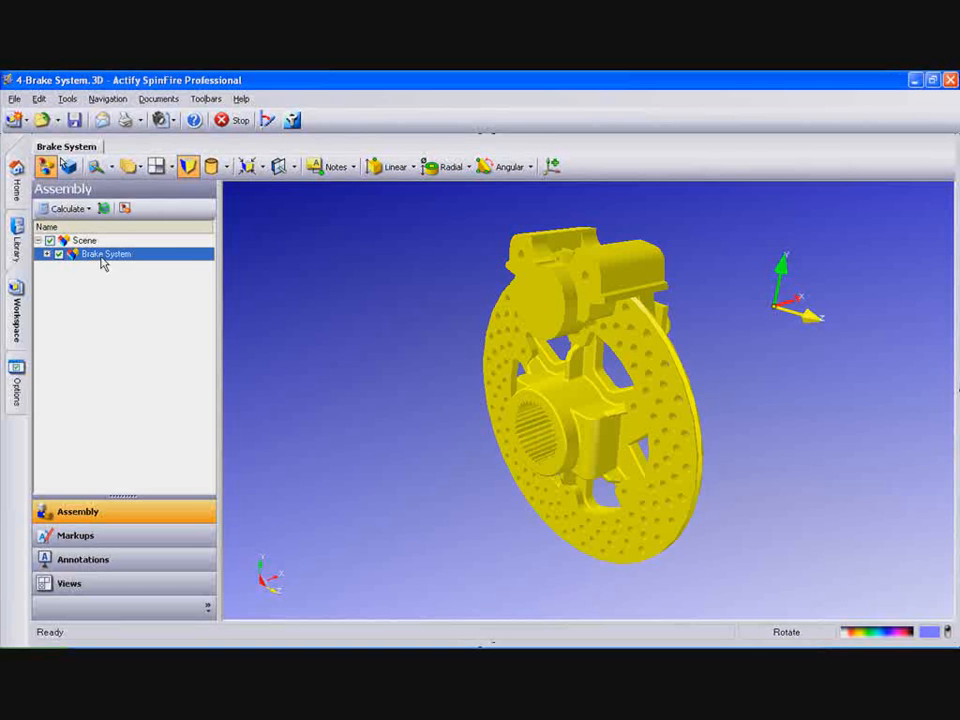
{"action": "left_click", "coordinate": [124, 208]}
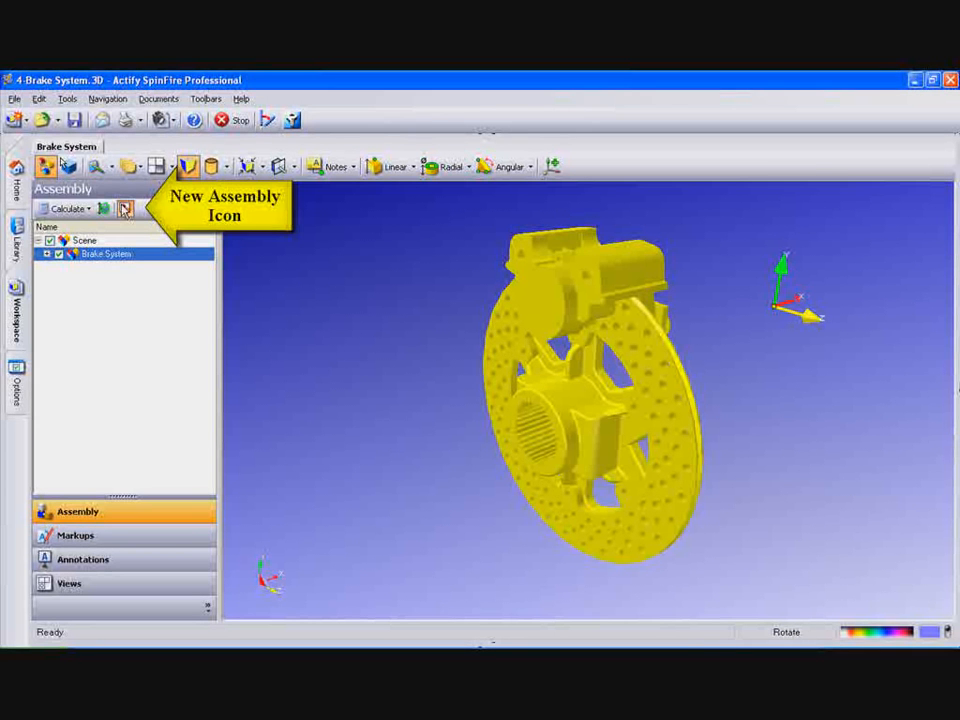
{"action": "left_click", "coordinate": [125, 208]}
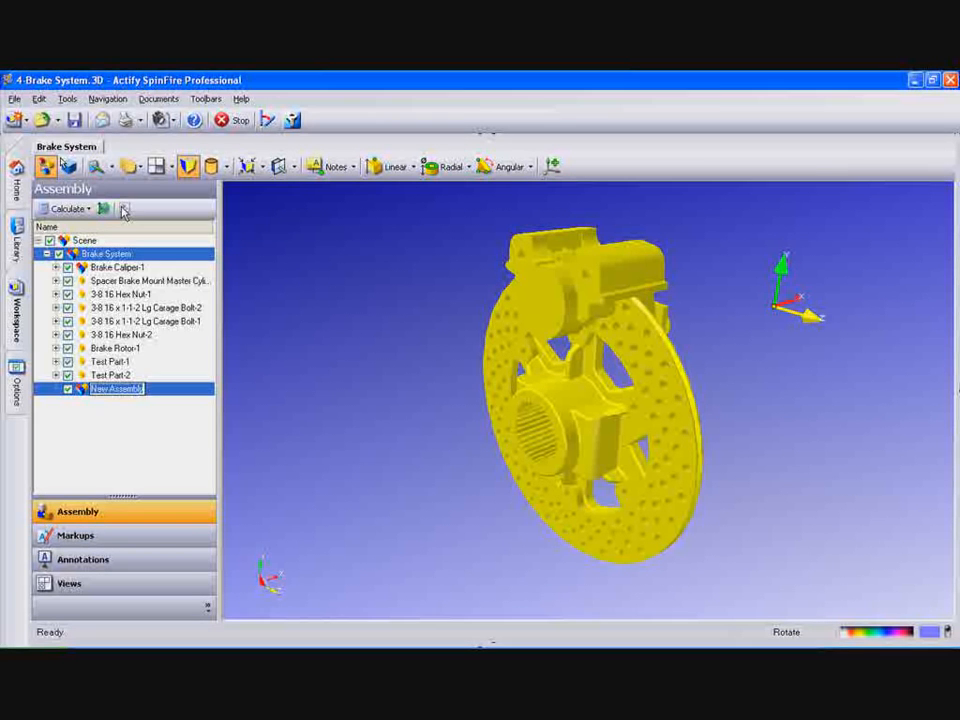
{"action": "type", "text": "Rotor"}
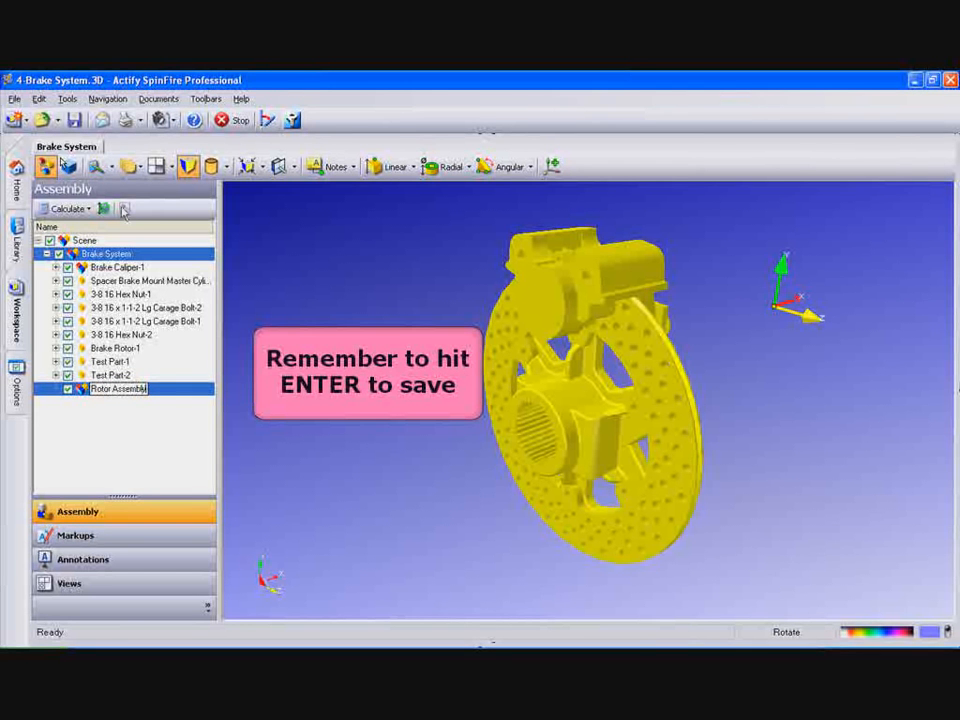
{"action": "left_click", "coordinate": [67, 388]}
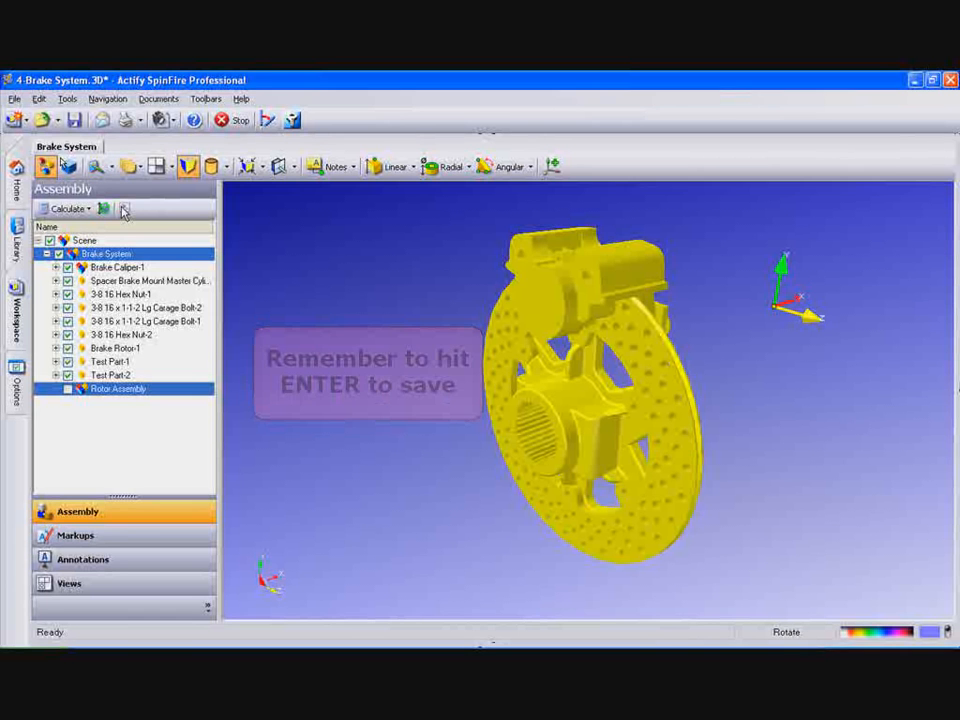
Move Brake Rotor-1, Test Part-1 and Test Part-2 into Rotor Assembly.
{"action": "left_click", "coordinate": [120, 347]}
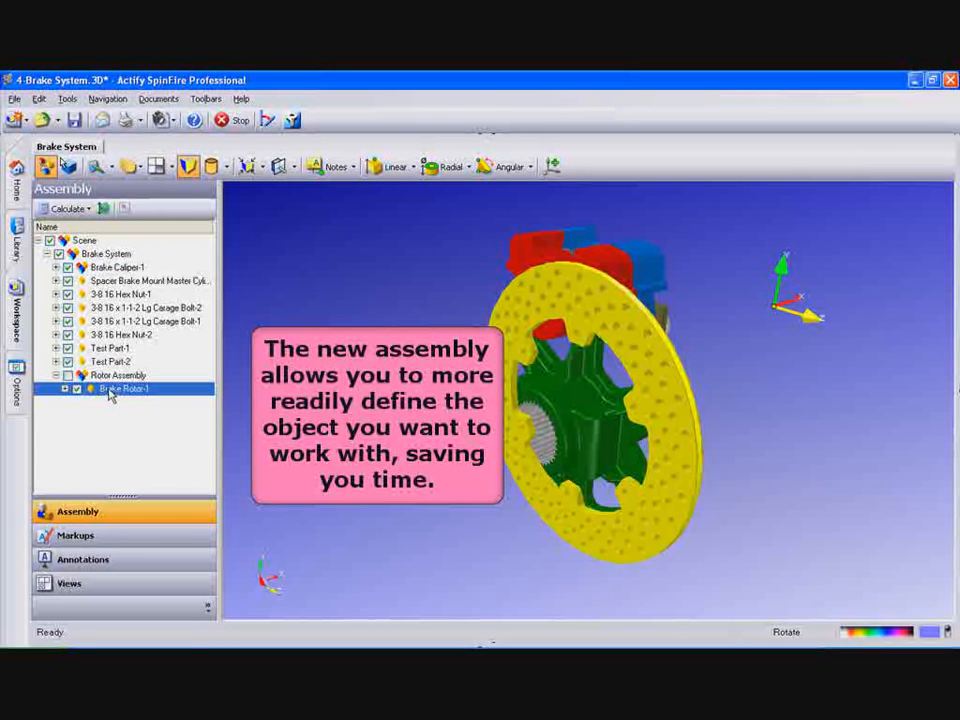
{"action": "left_click", "coordinate": [64, 388]}
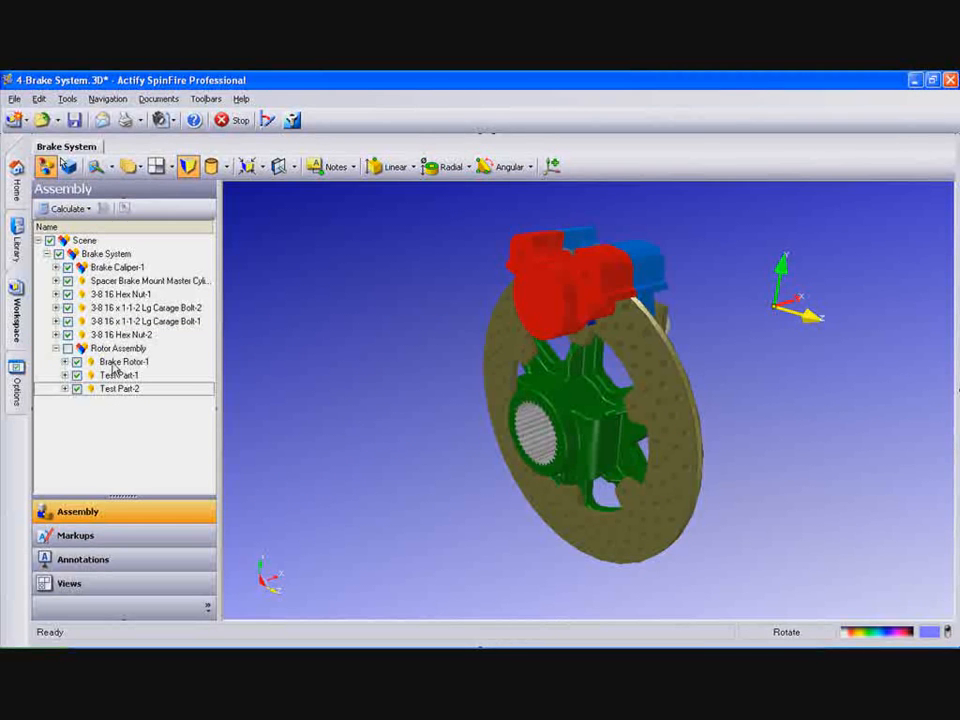
Show only Rotor Assembly, then show all scene parts again.
{"action": "right_click", "coordinate": [117, 347]}
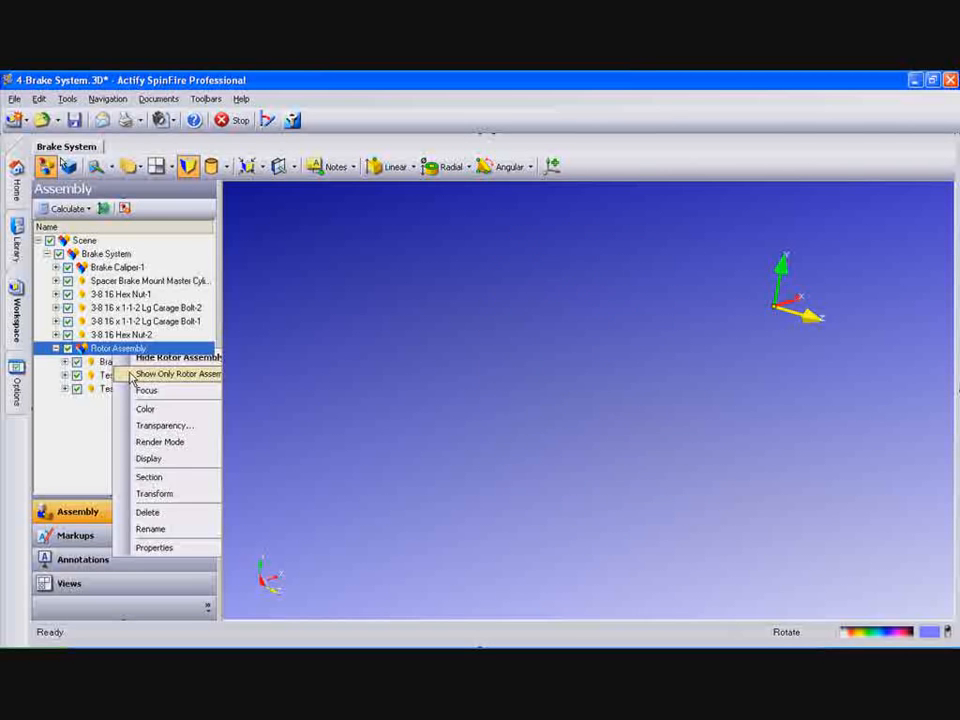
{"action": "left_click", "coordinate": [181, 373]}
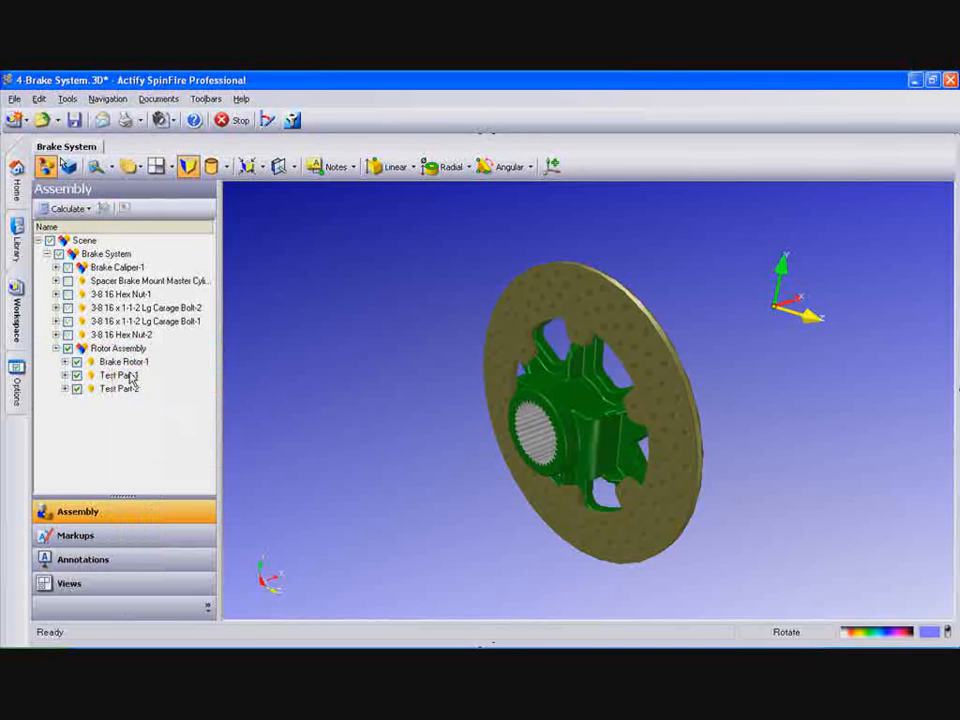
{"action": "right_click", "coordinate": [85, 240]}
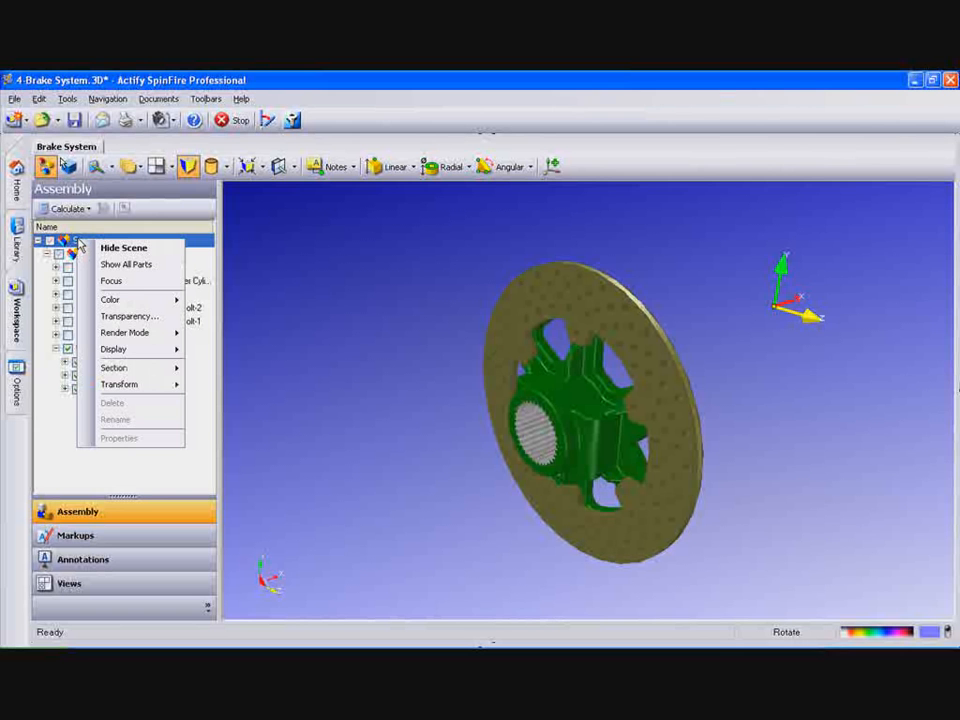
{"action": "left_click", "coordinate": [126, 264]}
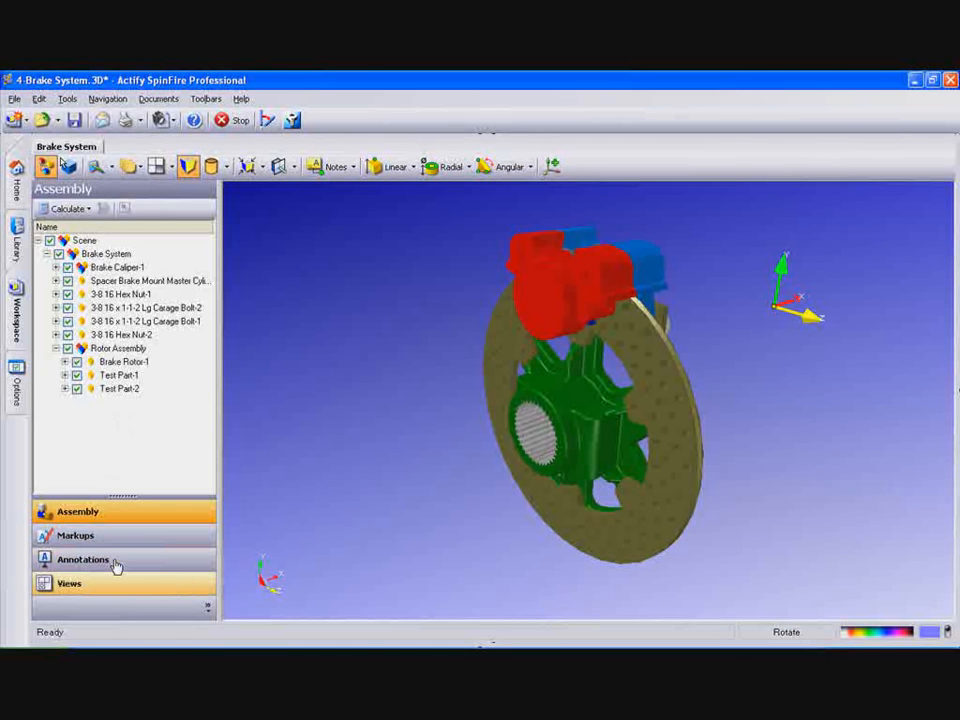
Save the current brake layout as a new user view named 'Start'.
{"action": "left_click", "coordinate": [69, 583]}
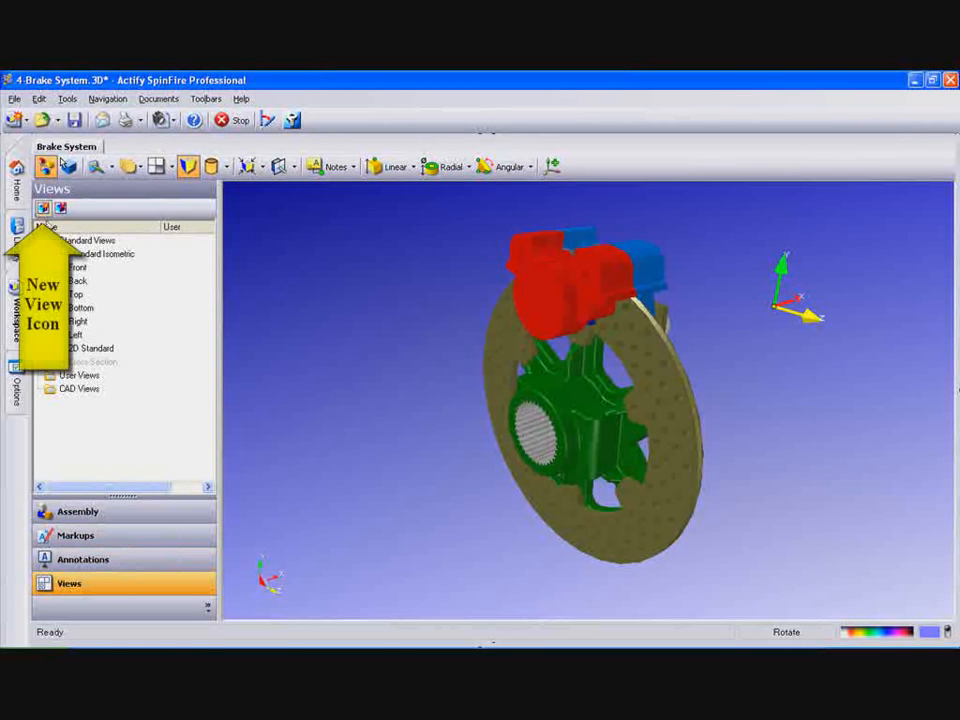
{"action": "left_click", "coordinate": [43, 208]}
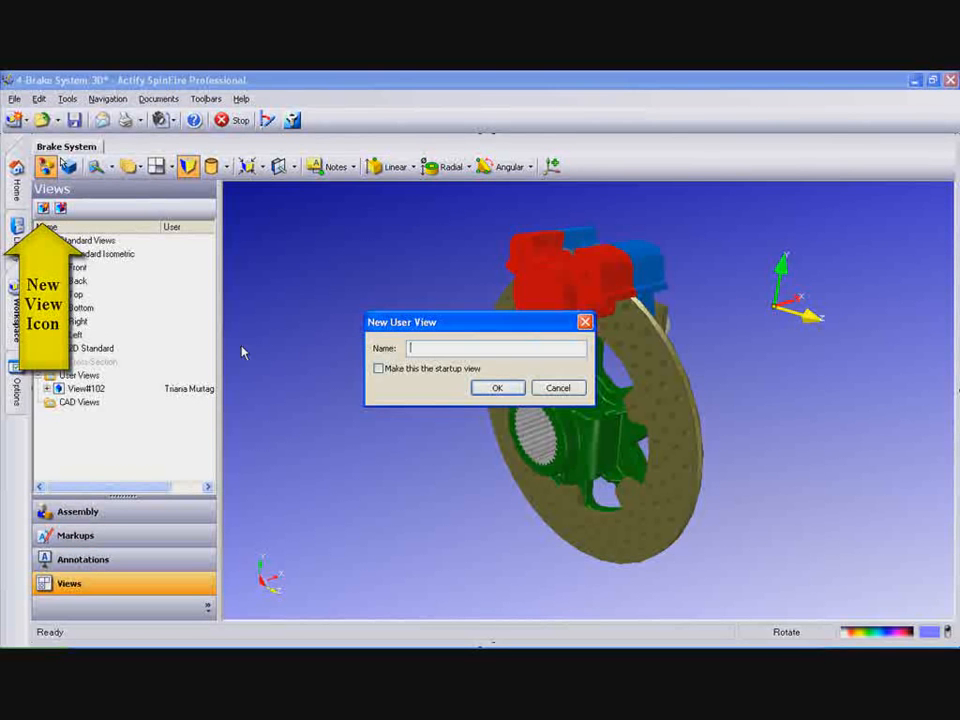
{"action": "type", "text": "Start"}
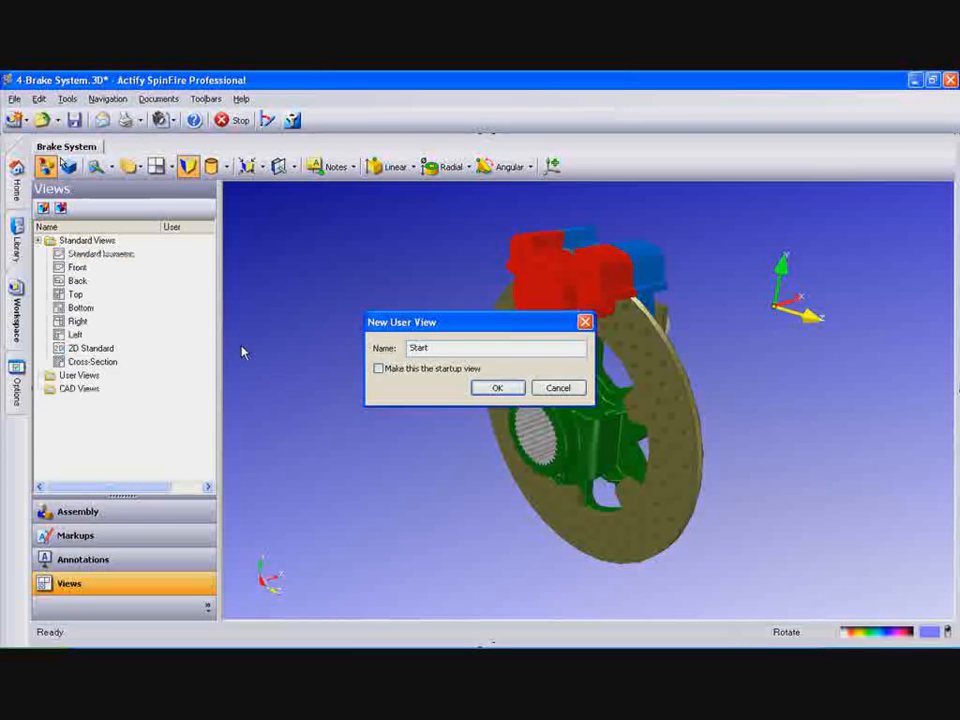
{"action": "left_click", "coordinate": [497, 387]}
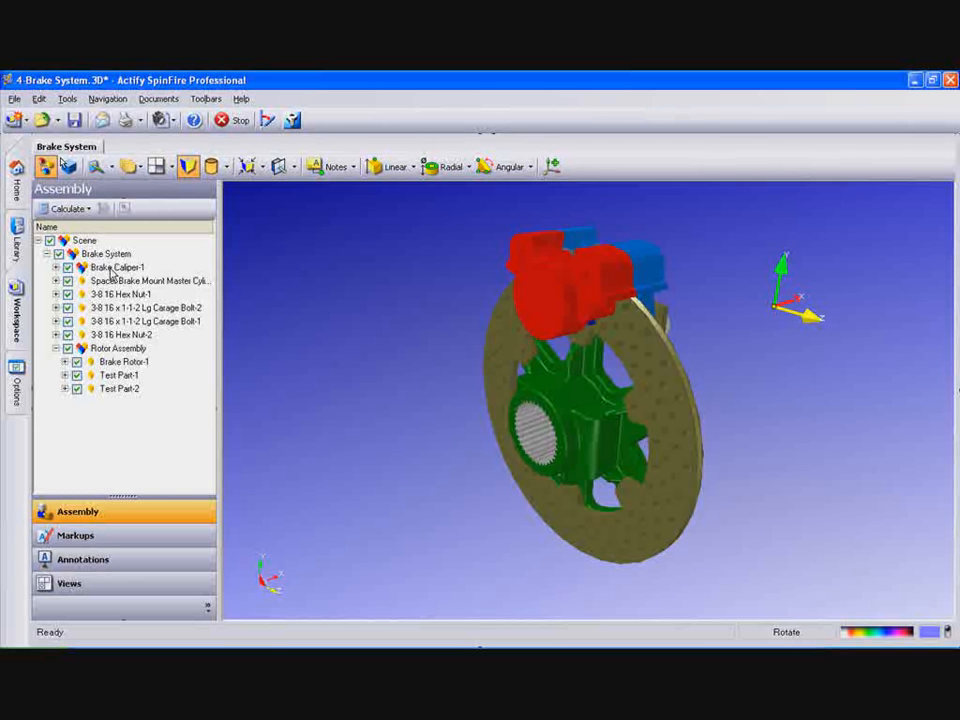
Start a Translate transform on Brake Caliper-1.
{"action": "right_click", "coordinate": [114, 267]}
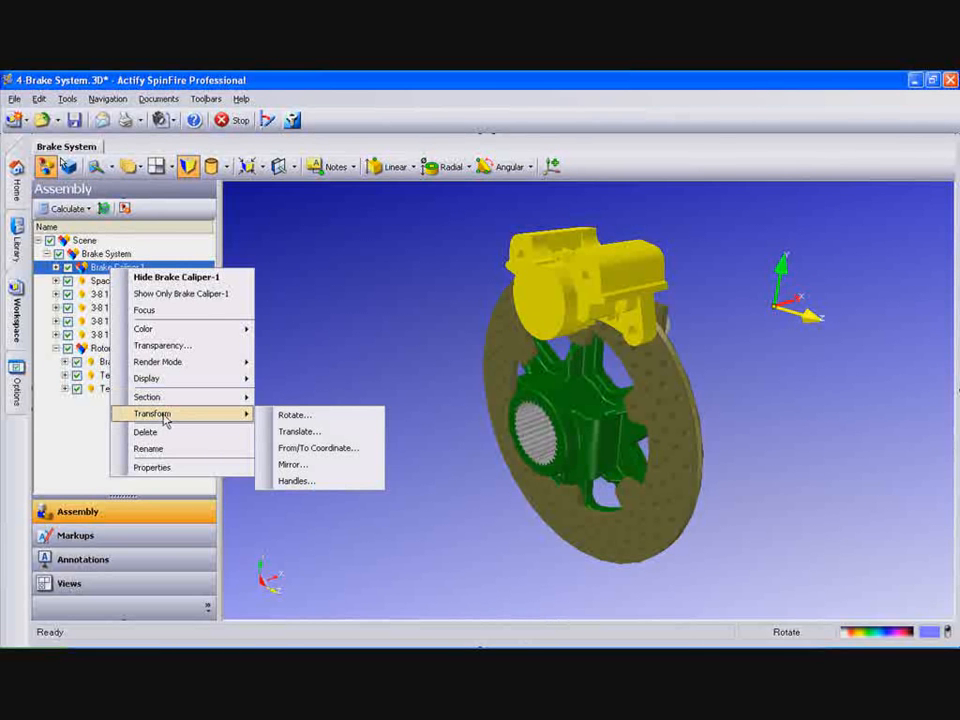
{"action": "left_click", "coordinate": [299, 431]}
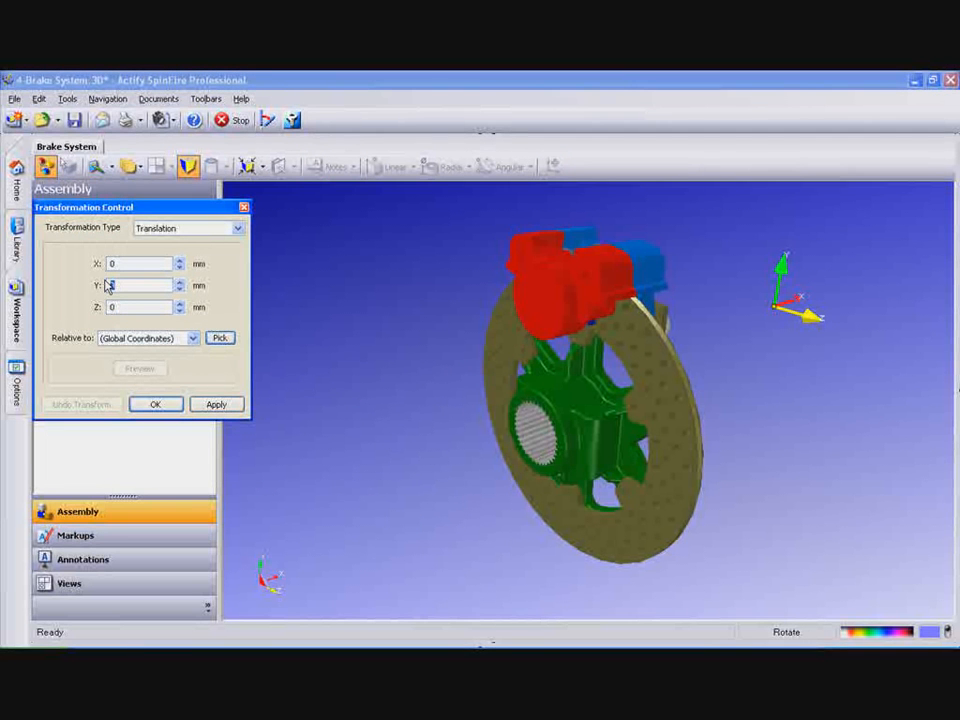
Translate Brake Caliper-1 by 75 mm along Y, preview, apply and close.
{"action": "type", "text": "75"}
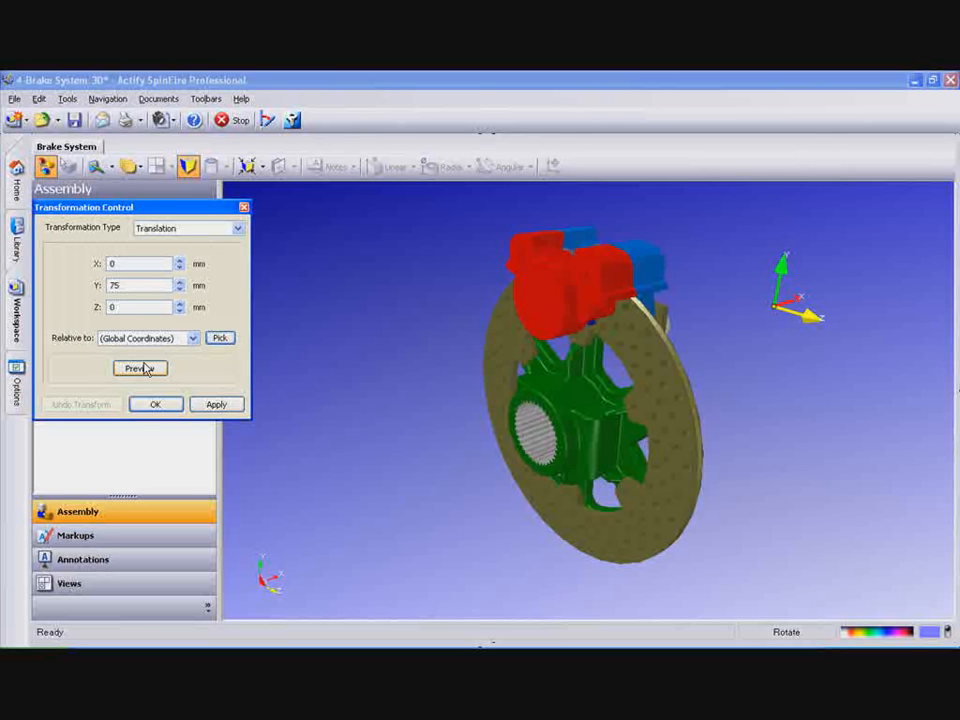
{"action": "left_click", "coordinate": [140, 368]}
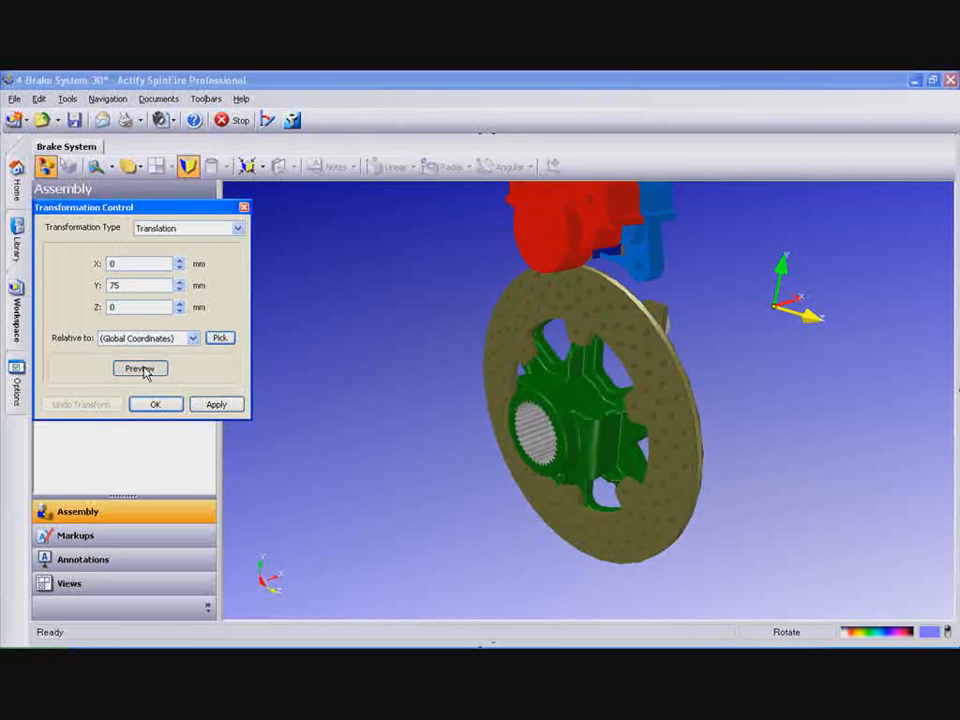
{"action": "left_click", "coordinate": [216, 404]}
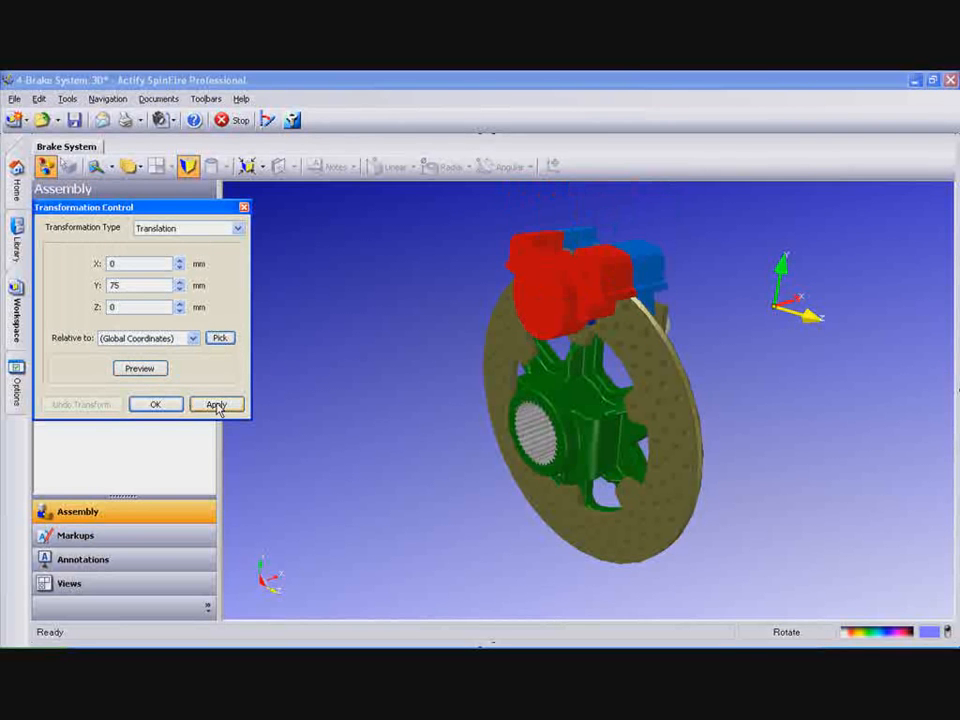
{"action": "left_click", "coordinate": [216, 404]}
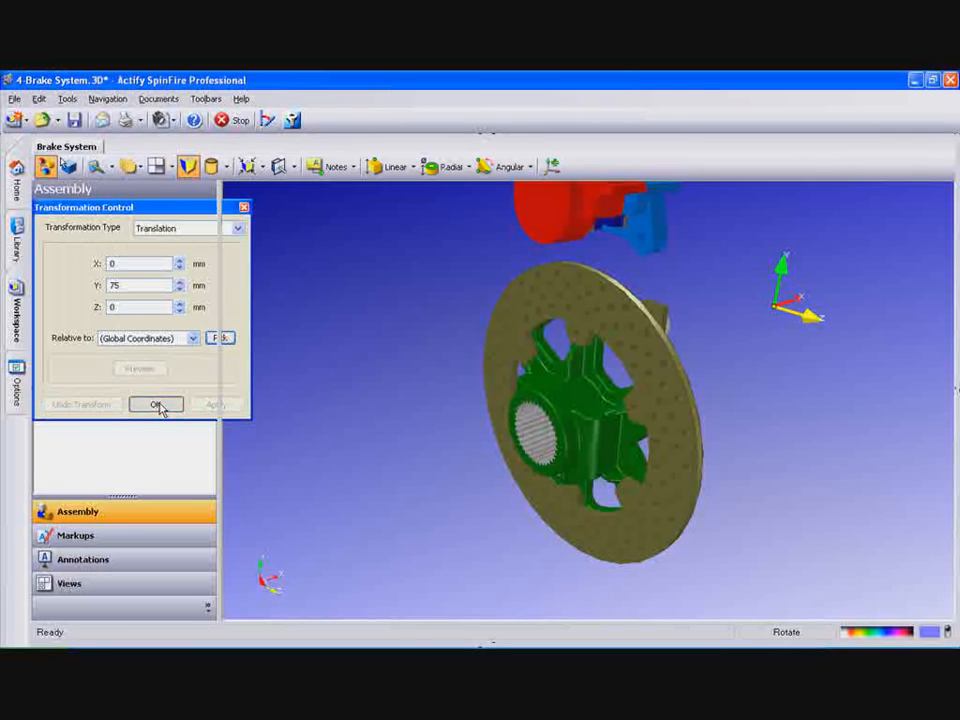
{"action": "left_click", "coordinate": [156, 404]}
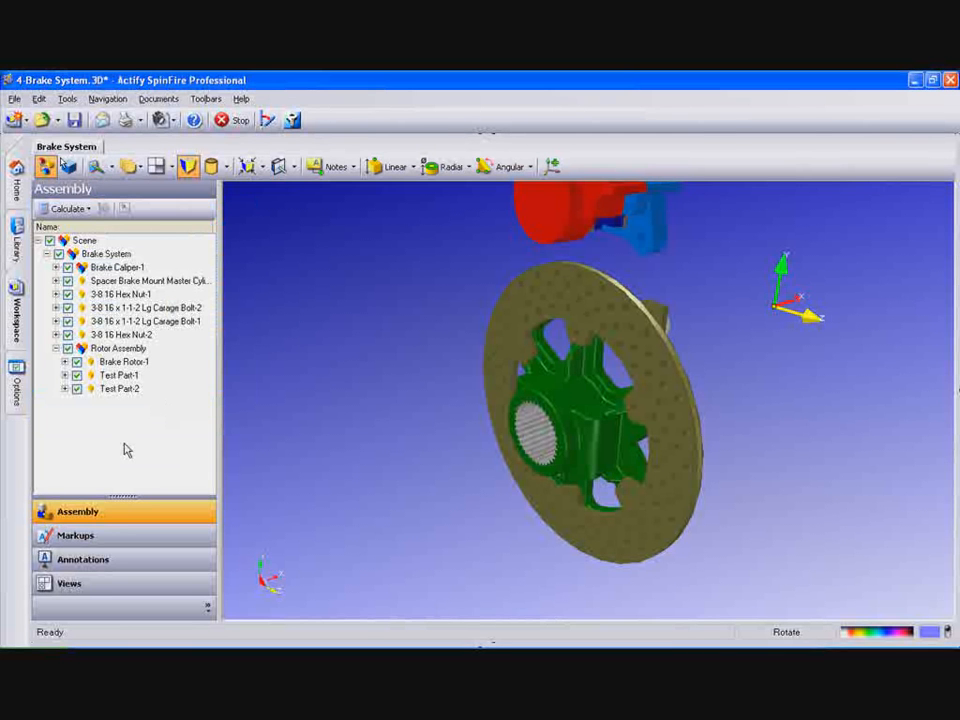
Save the raised-caliper layout as a new user view named 'Explode'.
{"action": "left_click", "coordinate": [69, 583]}
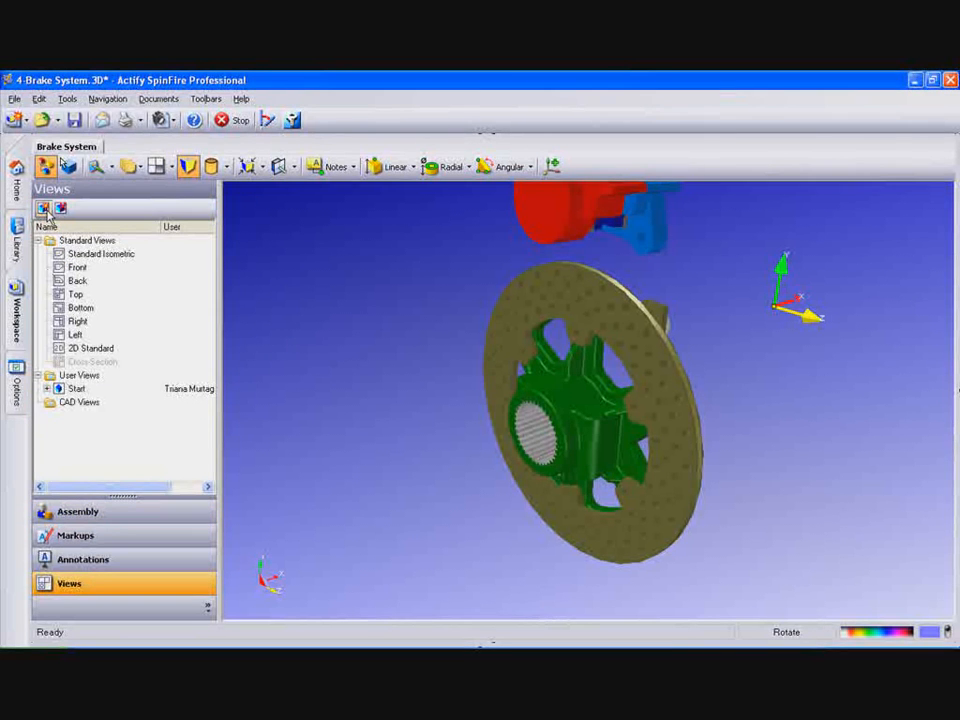
{"action": "left_click", "coordinate": [46, 208]}
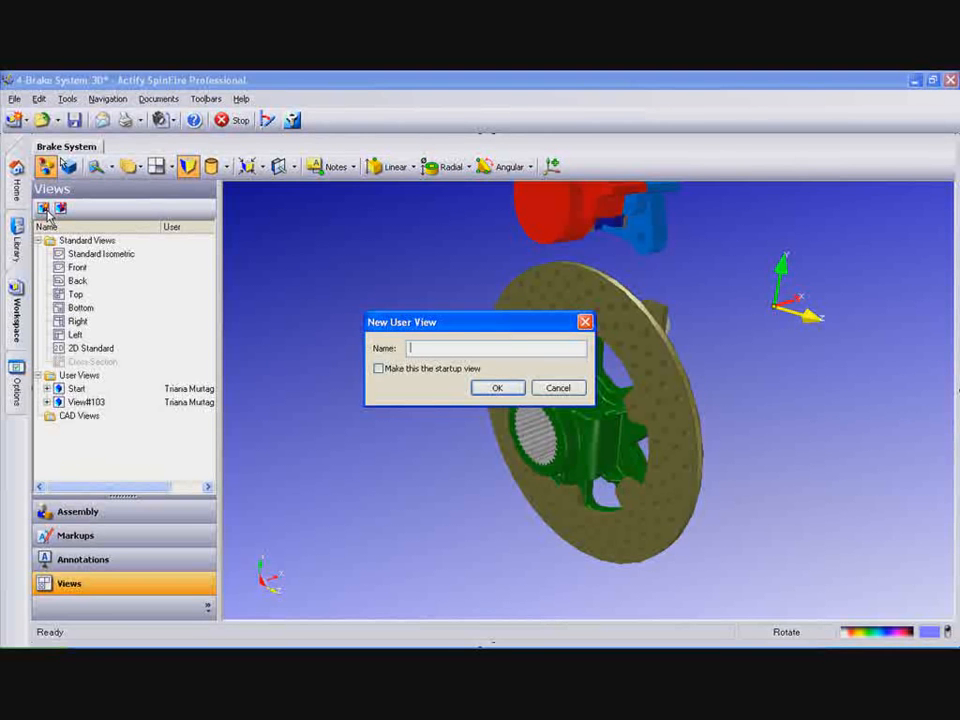
{"action": "type", "text": "Explode"}
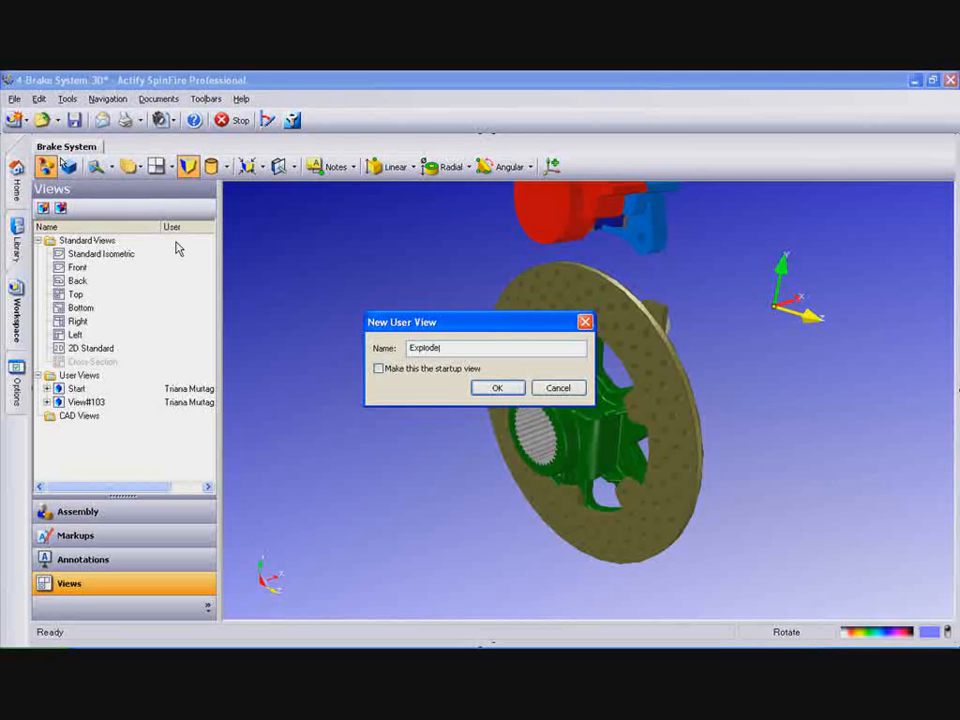
{"action": "left_click", "coordinate": [497, 387]}
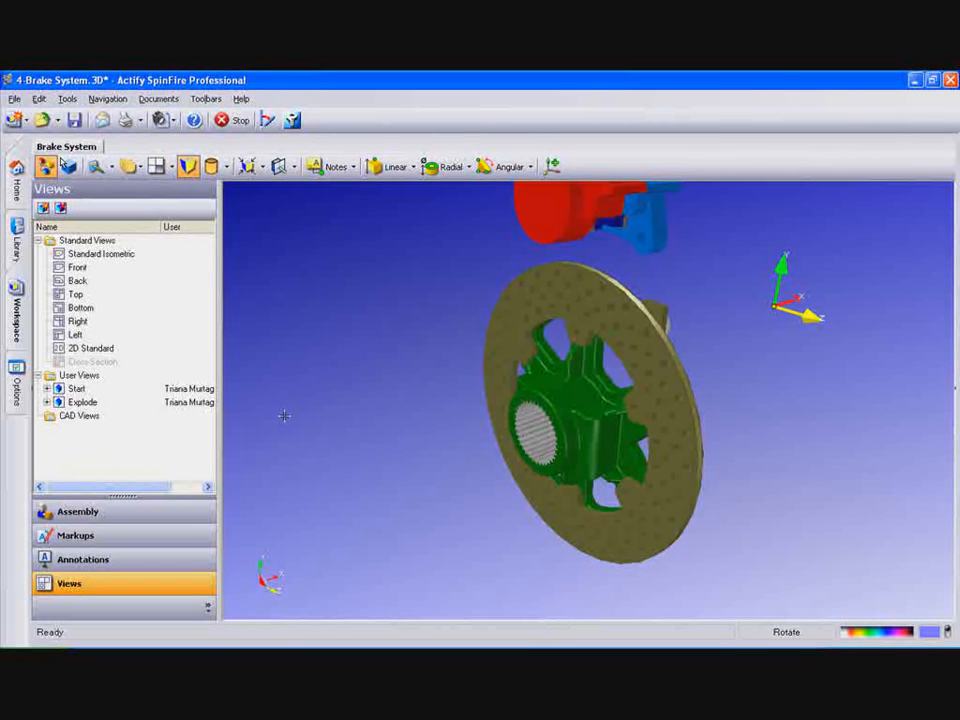
Recall the saved Start view, then the Explode view.
{"action": "left_click", "coordinate": [77, 388]}
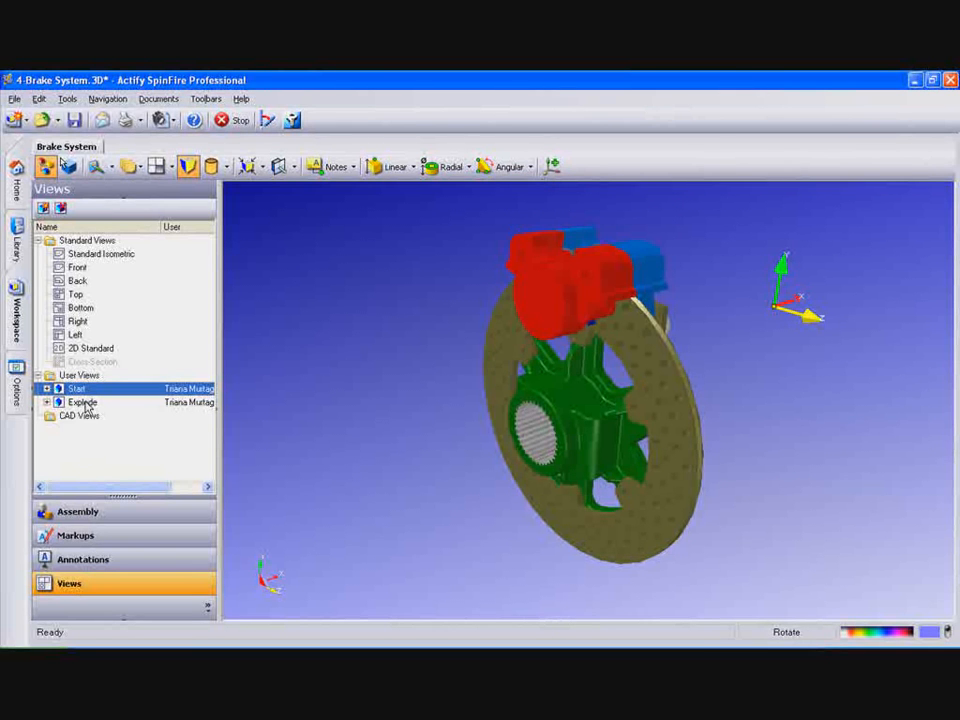
{"action": "left_click", "coordinate": [82, 402]}
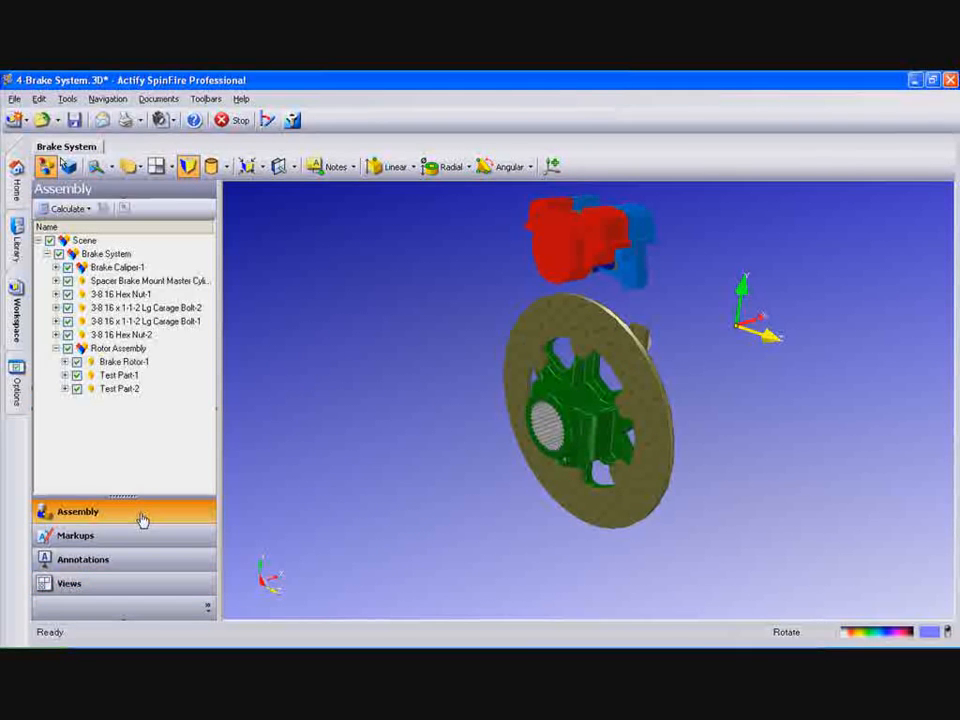
{"action": "mouse_move", "coordinate": [120, 388]}
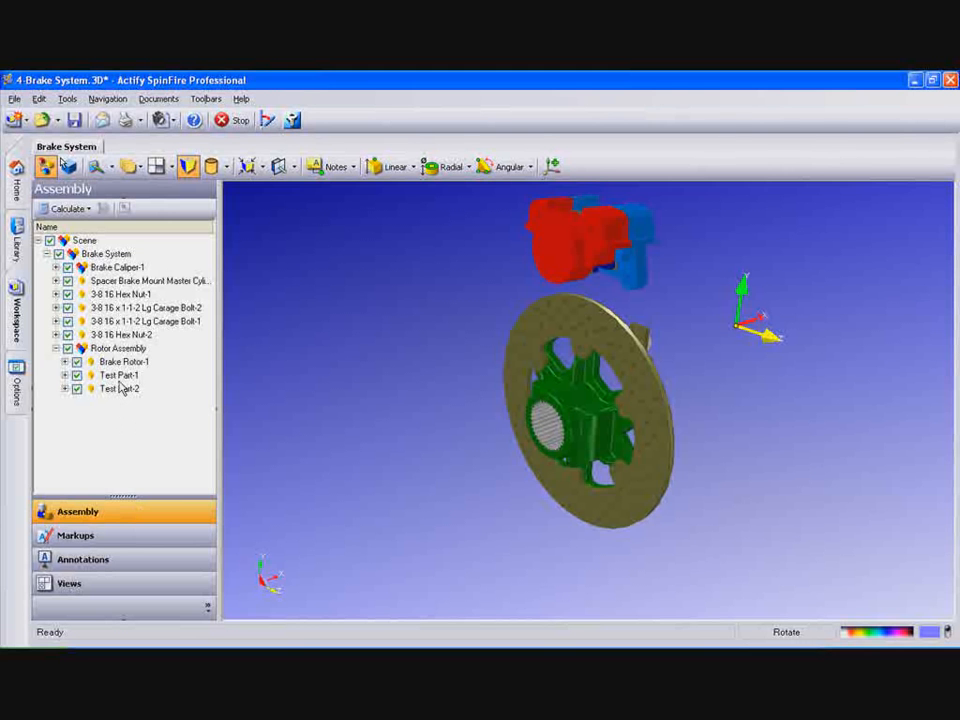
Move Test Part-1 clear of the brake rotor with Transform Handles.
{"action": "right_click", "coordinate": [124, 361]}
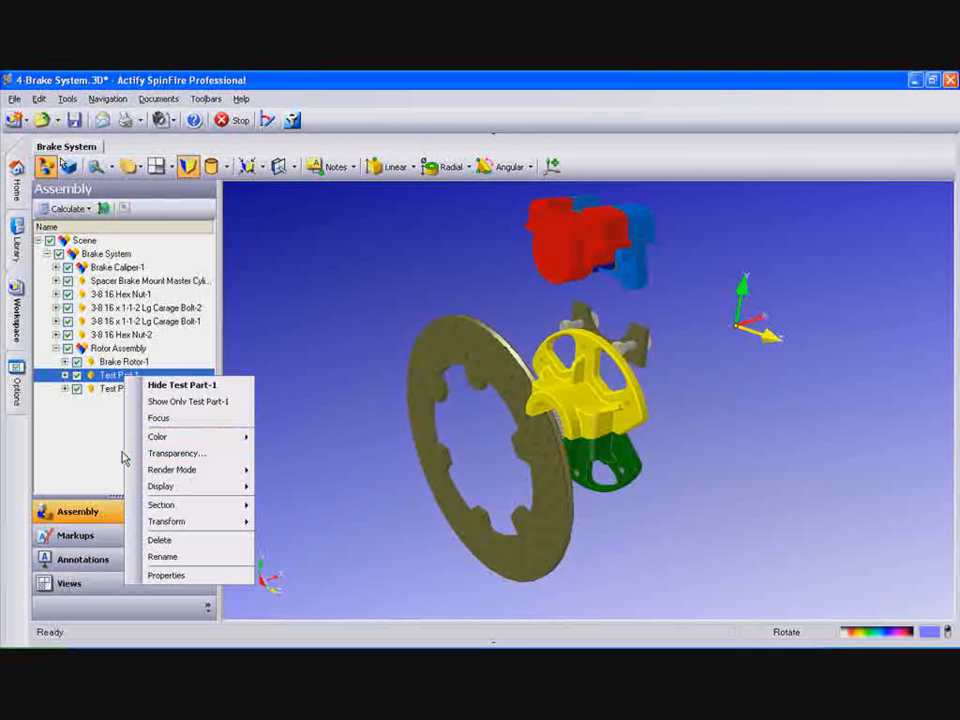
{"action": "left_click", "coordinate": [167, 521]}
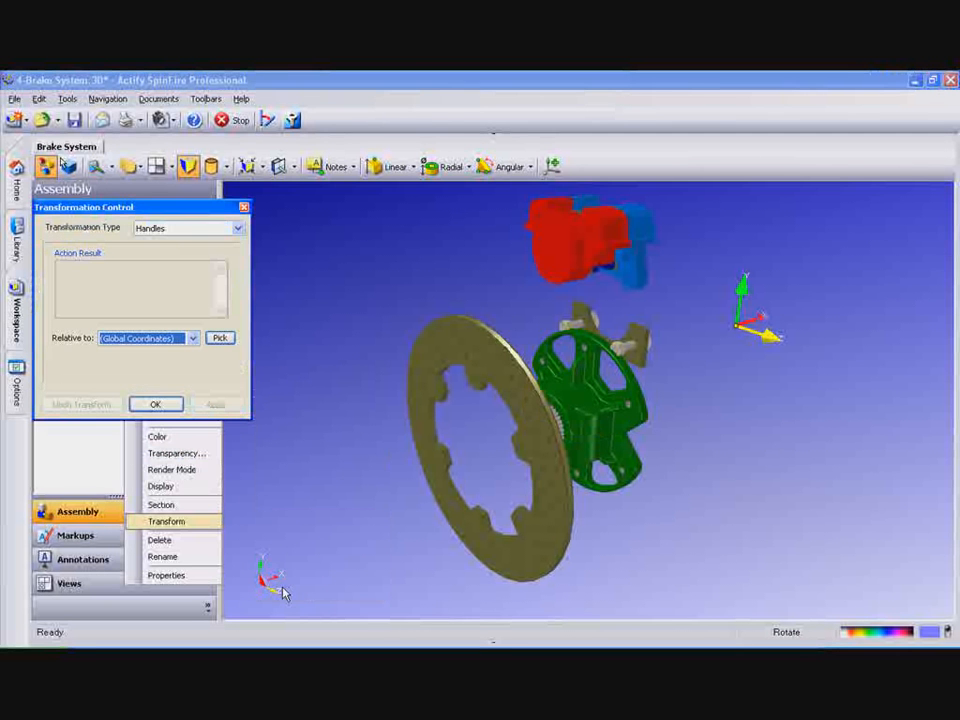
{"action": "left_click", "coordinate": [166, 521]}
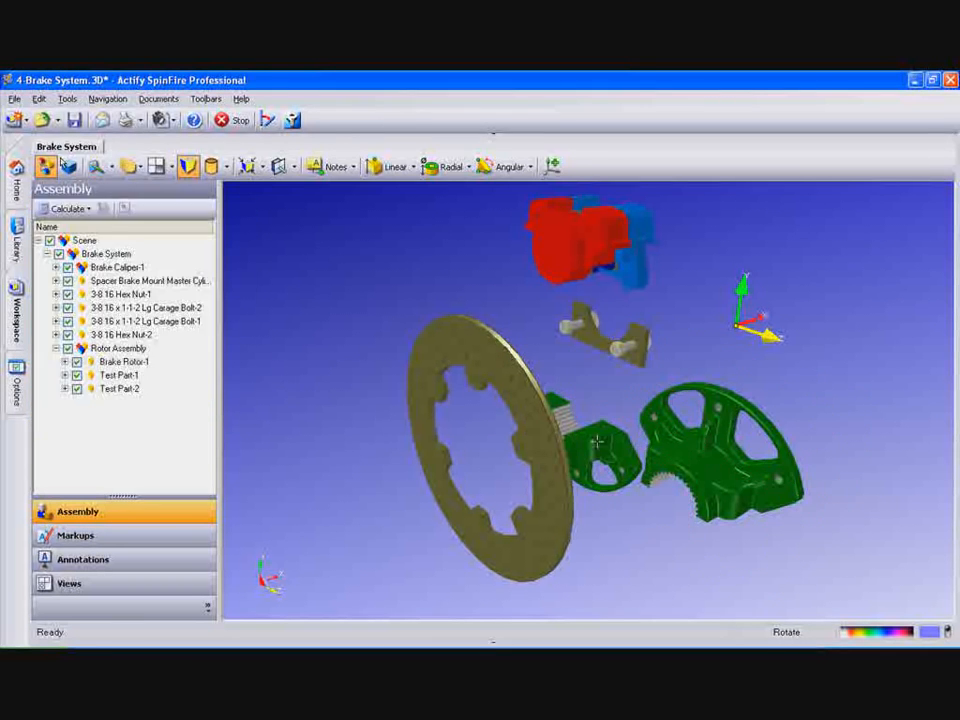
Drag Test Part-2 about 65.4 mm with transform handles and confirm.
{"action": "left_click", "coordinate": [119, 388]}
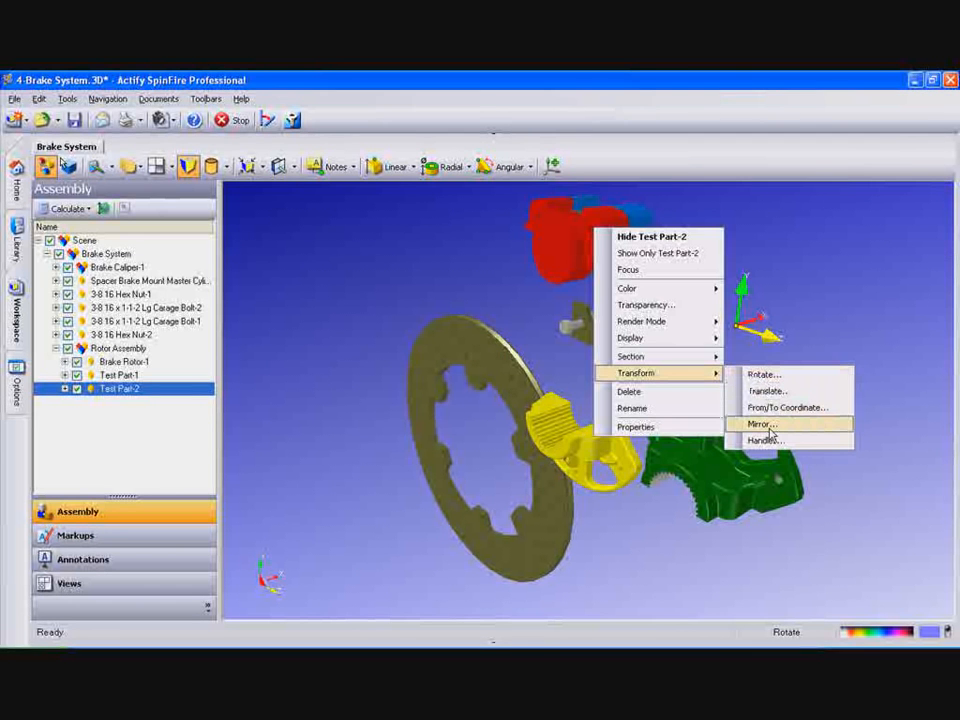
{"action": "left_click", "coordinate": [767, 441]}
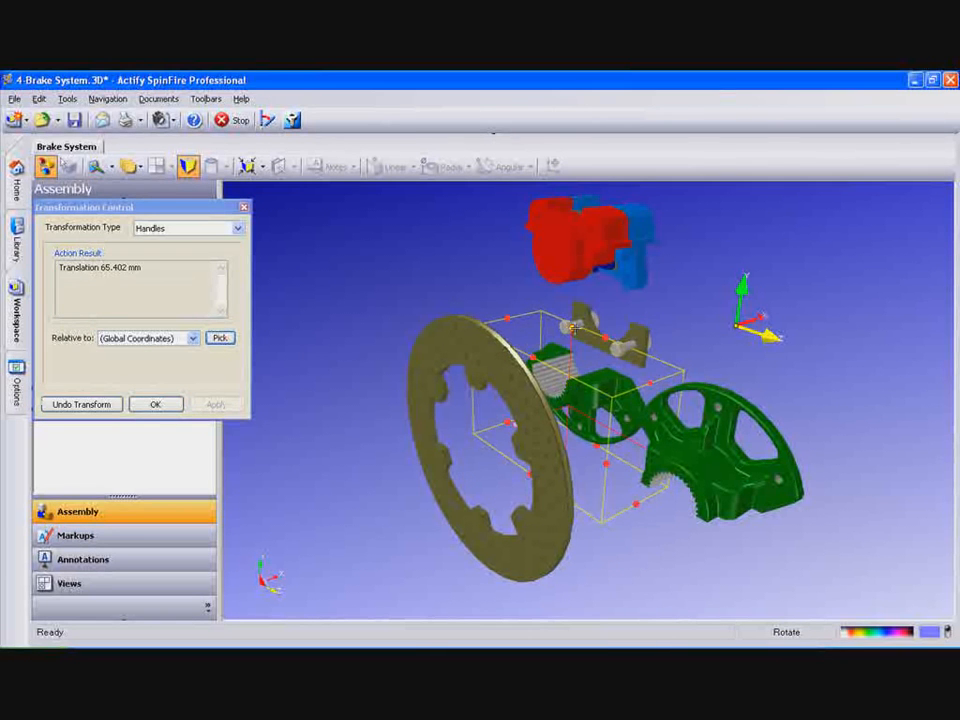
{"action": "left_click", "coordinate": [155, 404]}
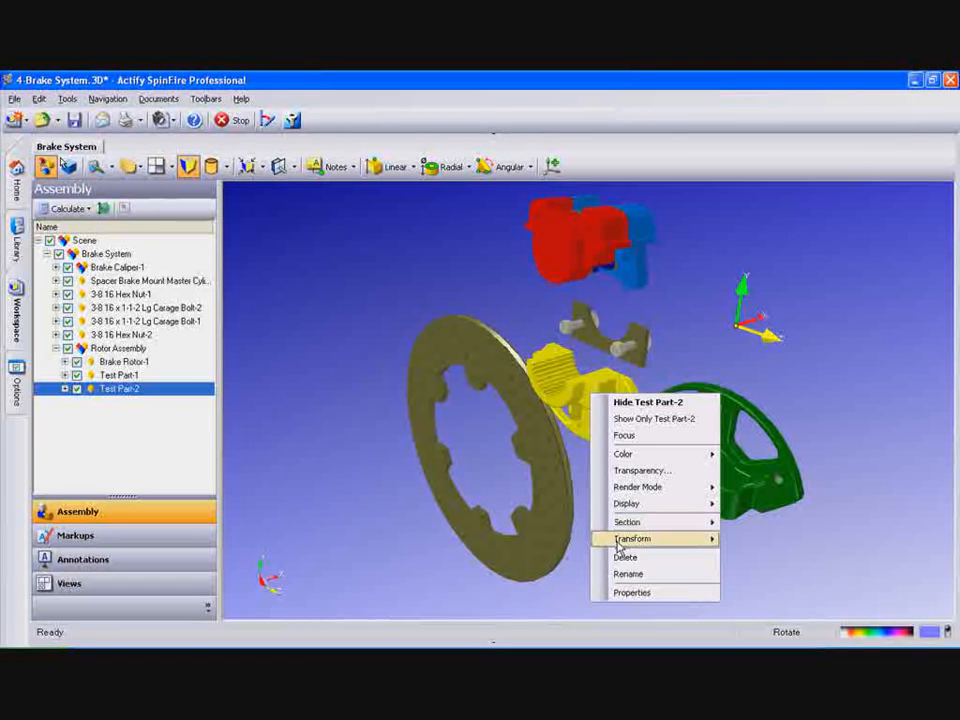
Rotate Test Part-2 25 degrees about the X axis with preview, apply and OK.
{"action": "left_click", "coordinate": [632, 539]}
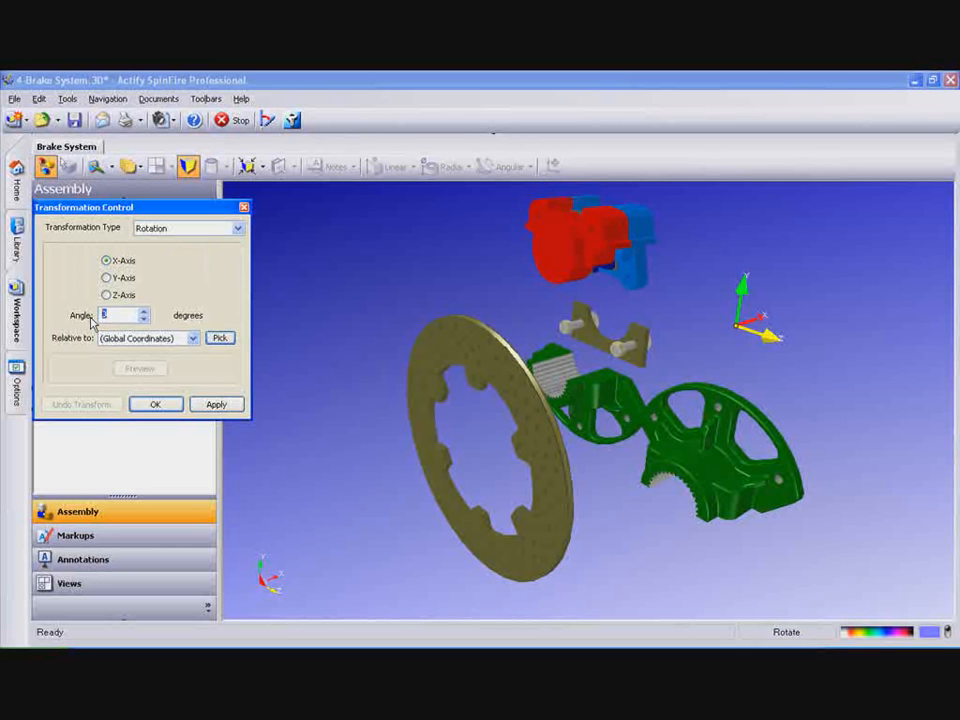
{"action": "left_click", "coordinate": [140, 368]}
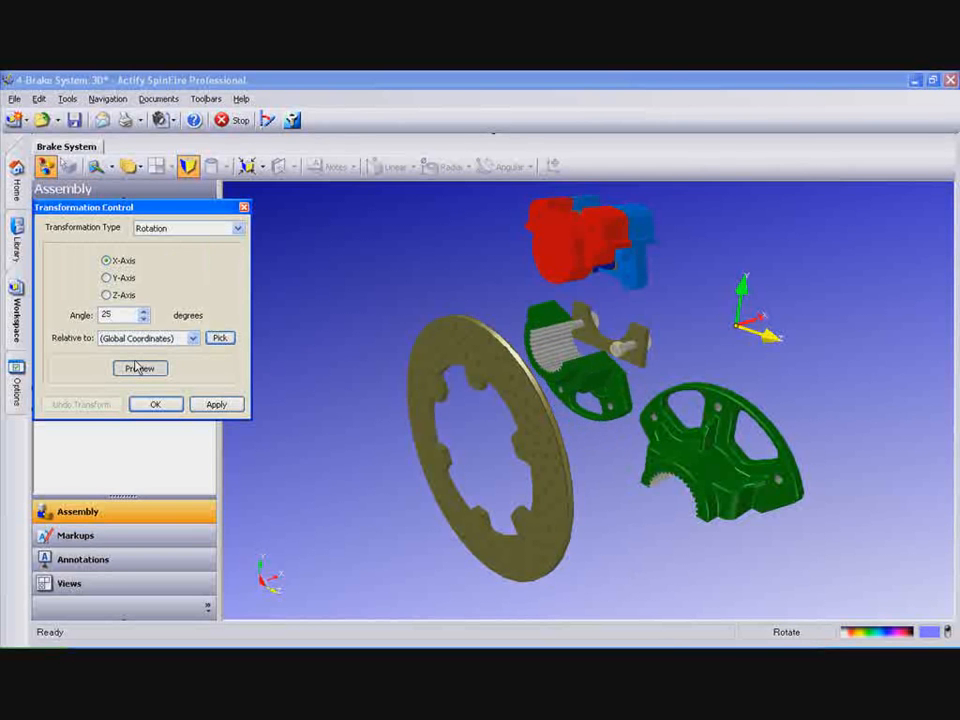
{"action": "left_click", "coordinate": [216, 404]}
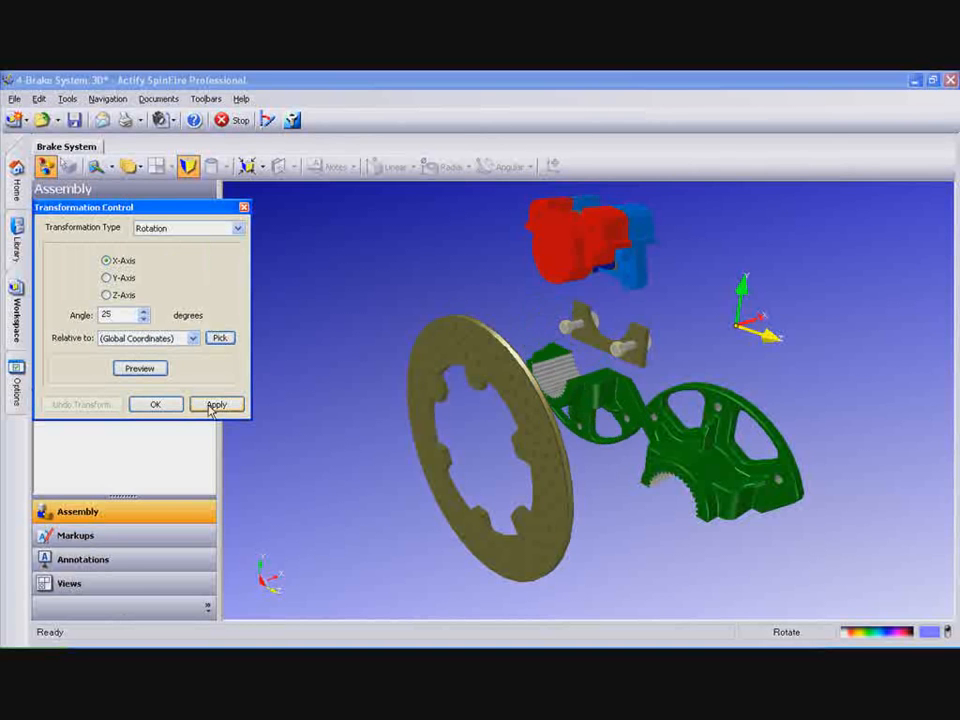
{"action": "left_click", "coordinate": [216, 404]}
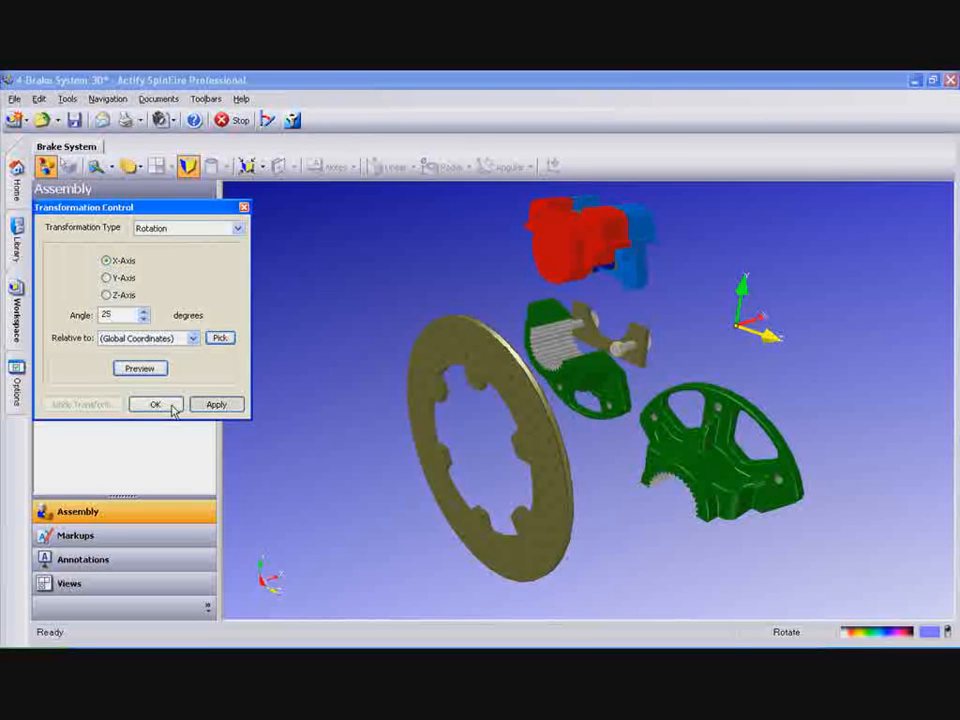
{"action": "left_click", "coordinate": [216, 404]}
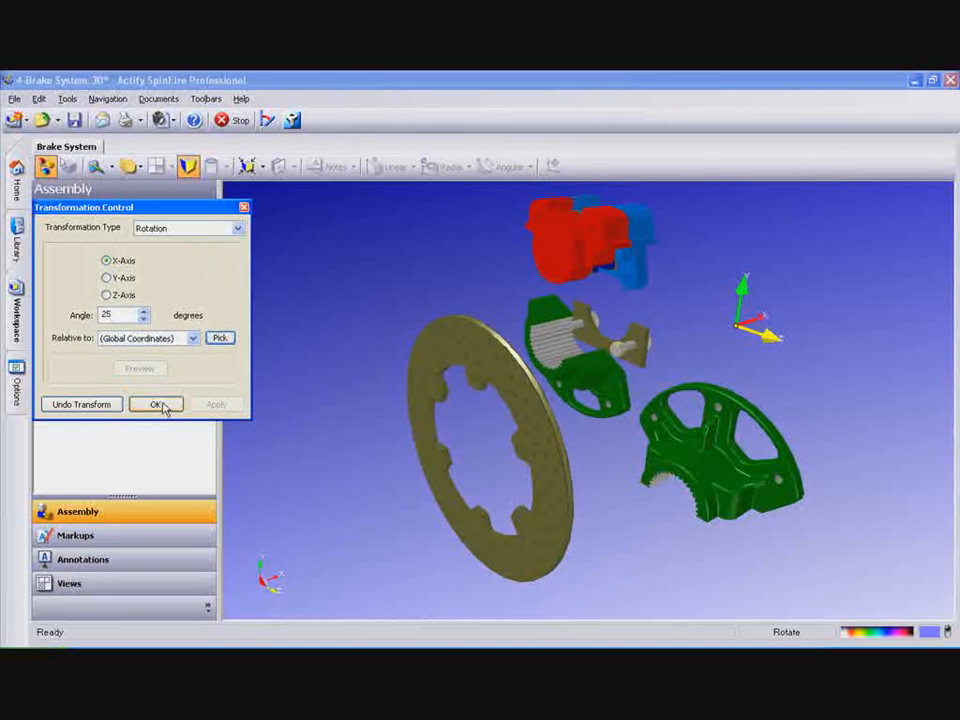
{"action": "left_click", "coordinate": [155, 404]}
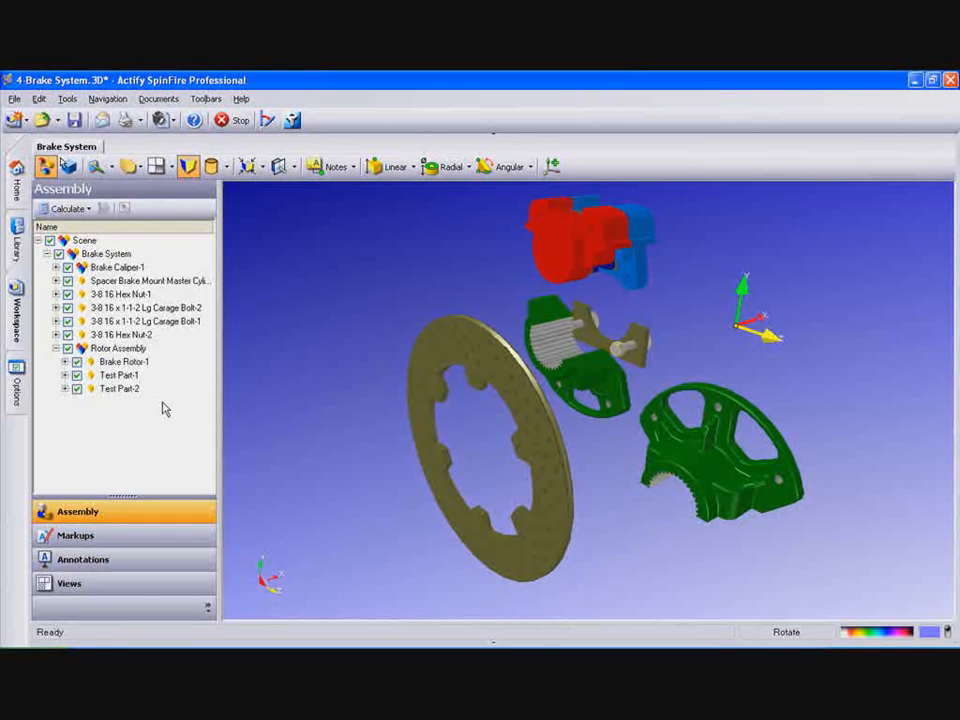
List the saved views, inspect the Explode view's options, and recall the assembled Start view.
{"action": "left_click", "coordinate": [69, 583]}
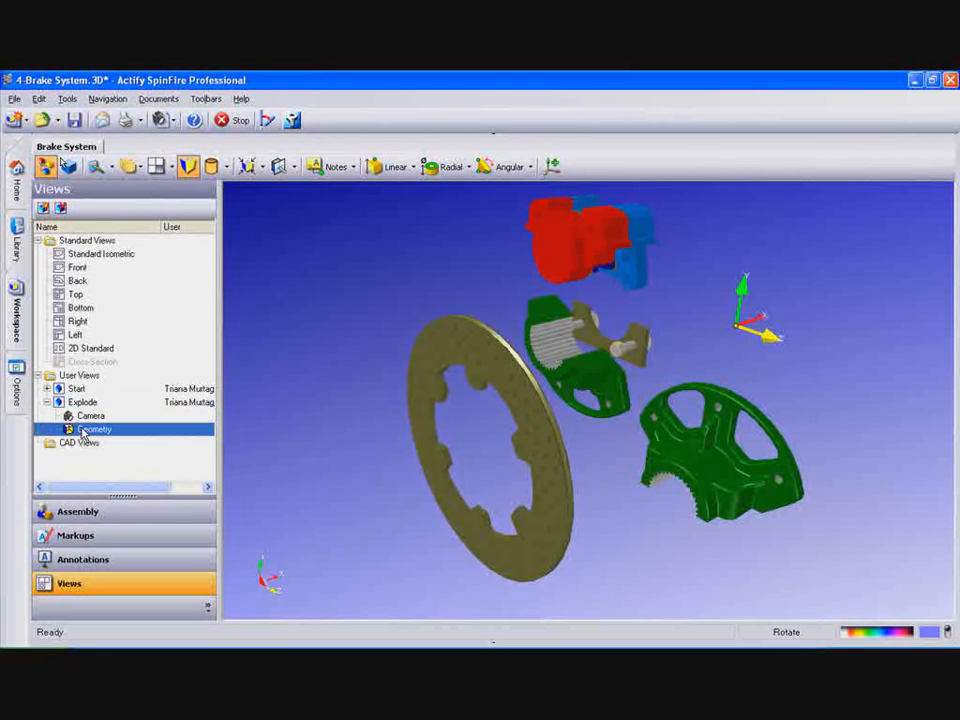
{"action": "right_click", "coordinate": [92, 429]}
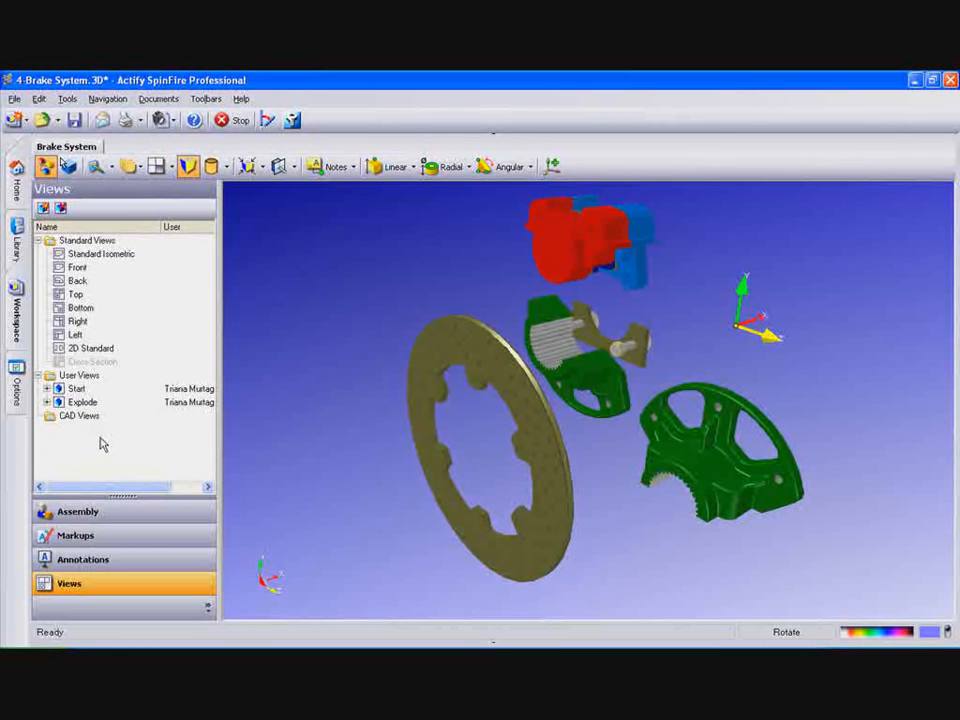
{"action": "left_click", "coordinate": [77, 388]}
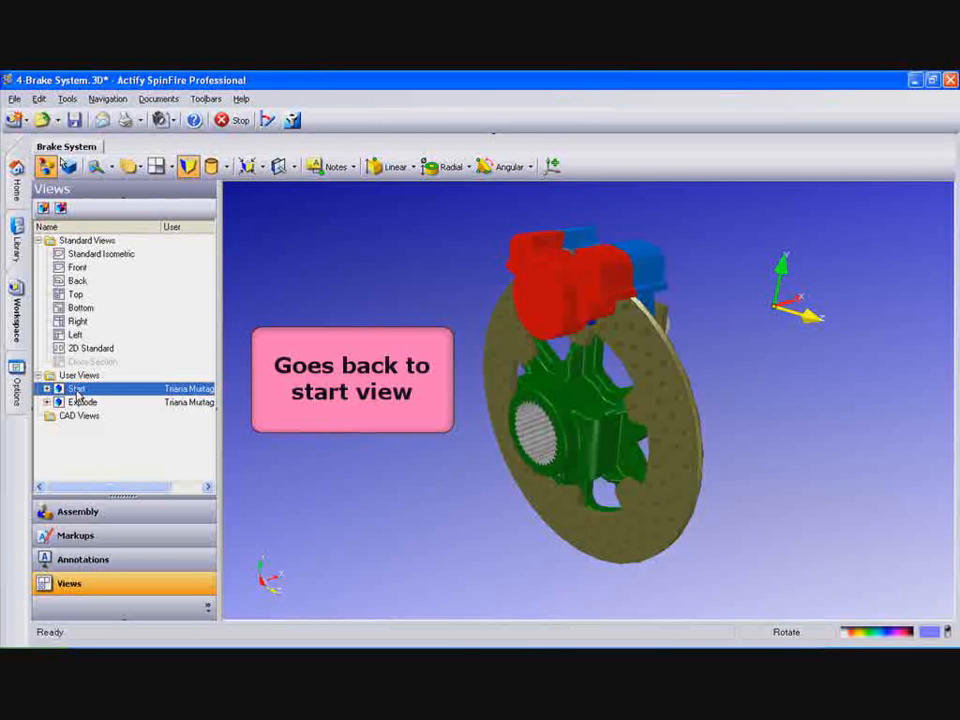
{"action": "left_click", "coordinate": [82, 402]}
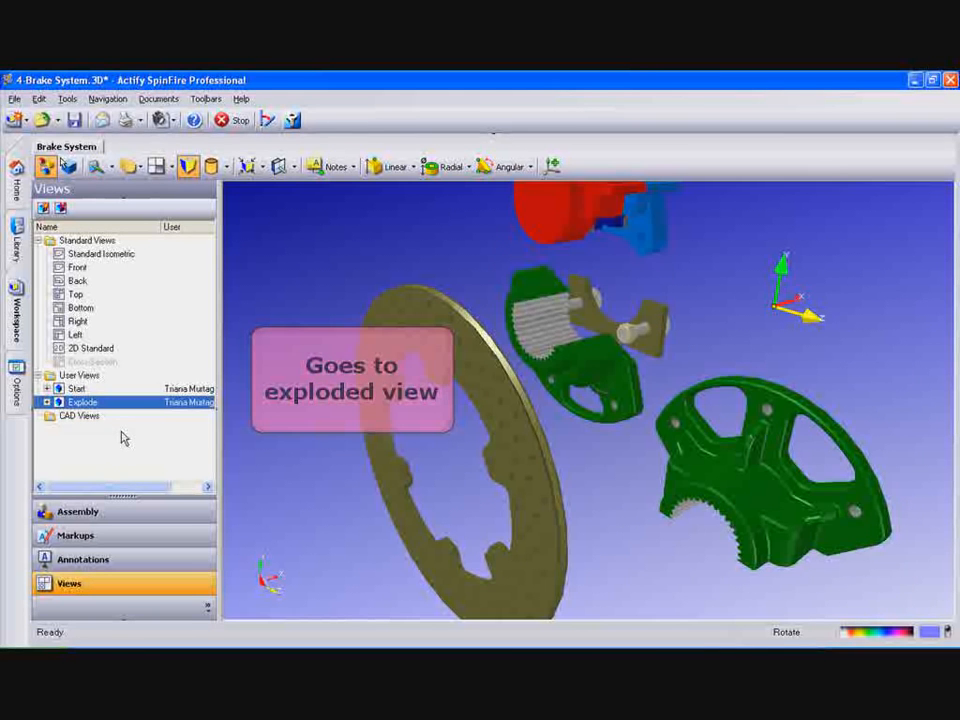
{"action": "left_click", "coordinate": [77, 388]}
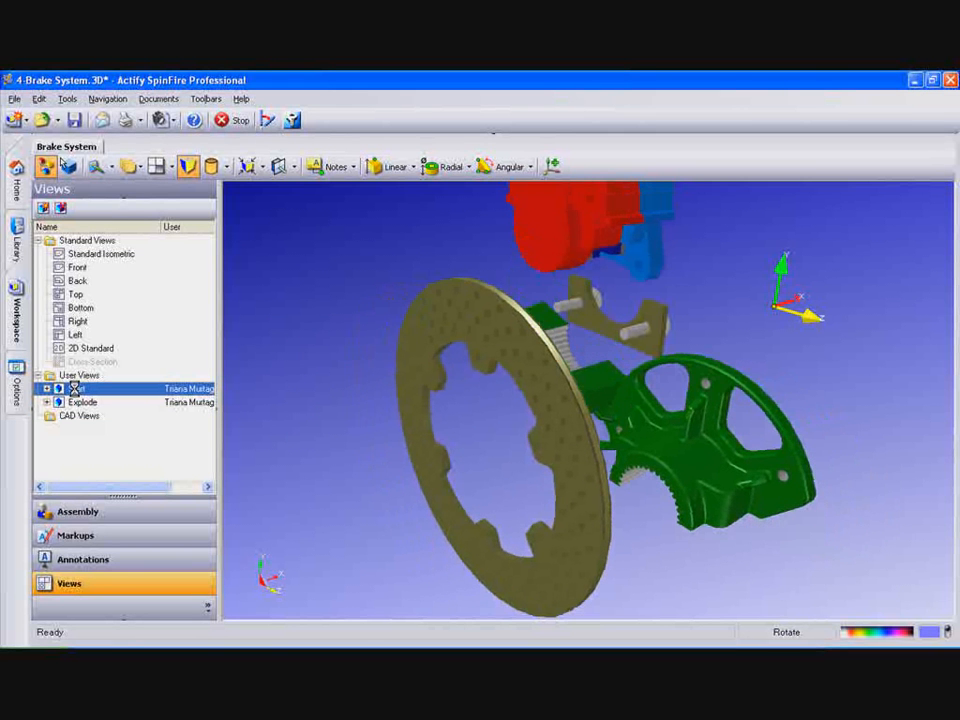
{"action": "left_click", "coordinate": [78, 511]}
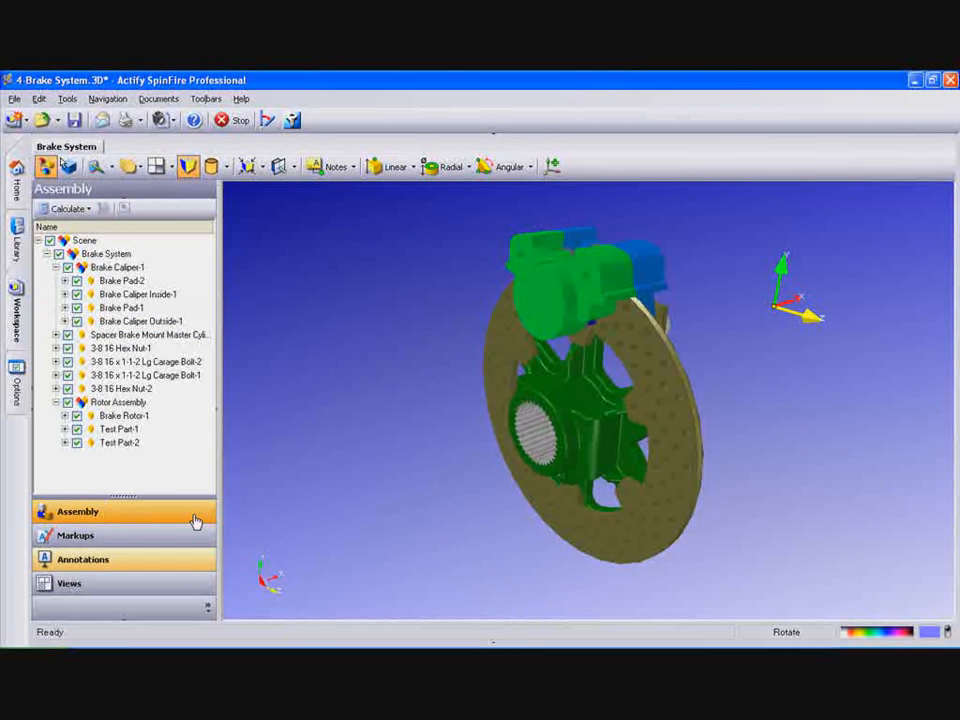
Save the green-caliper look as a new user view named 'Color'.
{"action": "left_click", "coordinate": [69, 583]}
{"action": "type", "text": "c"}
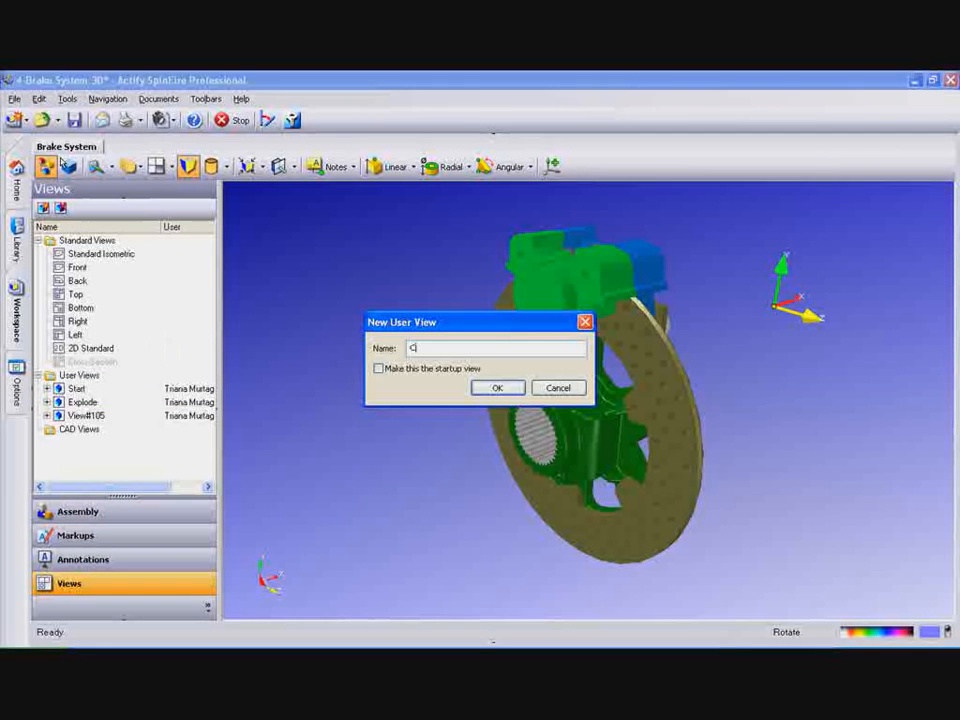
{"action": "type", "text": "olor"}
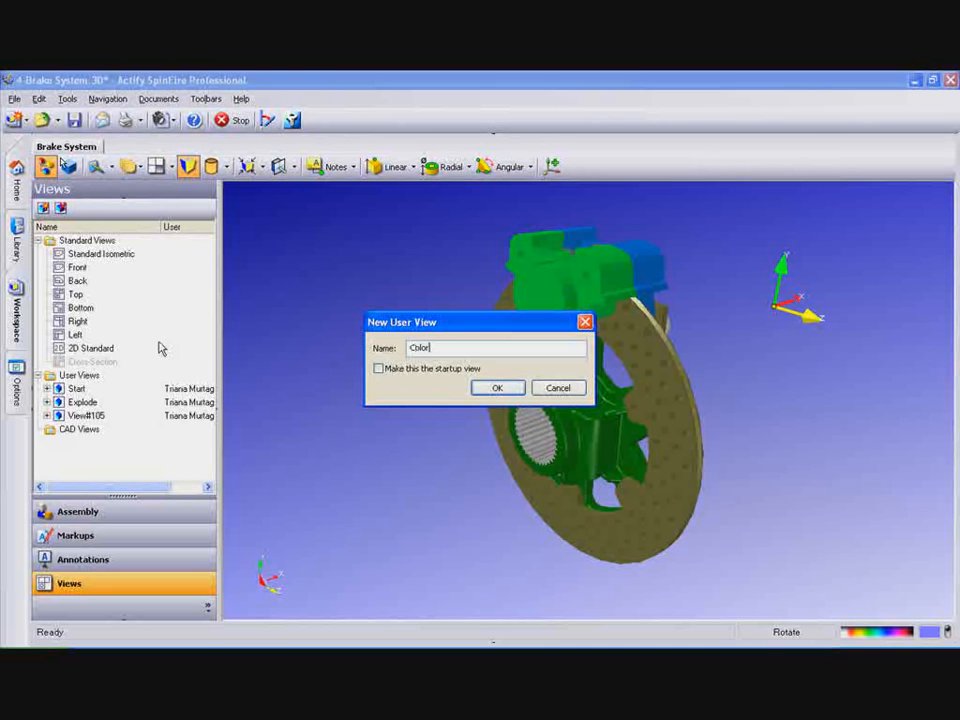
{"action": "left_click", "coordinate": [497, 387]}
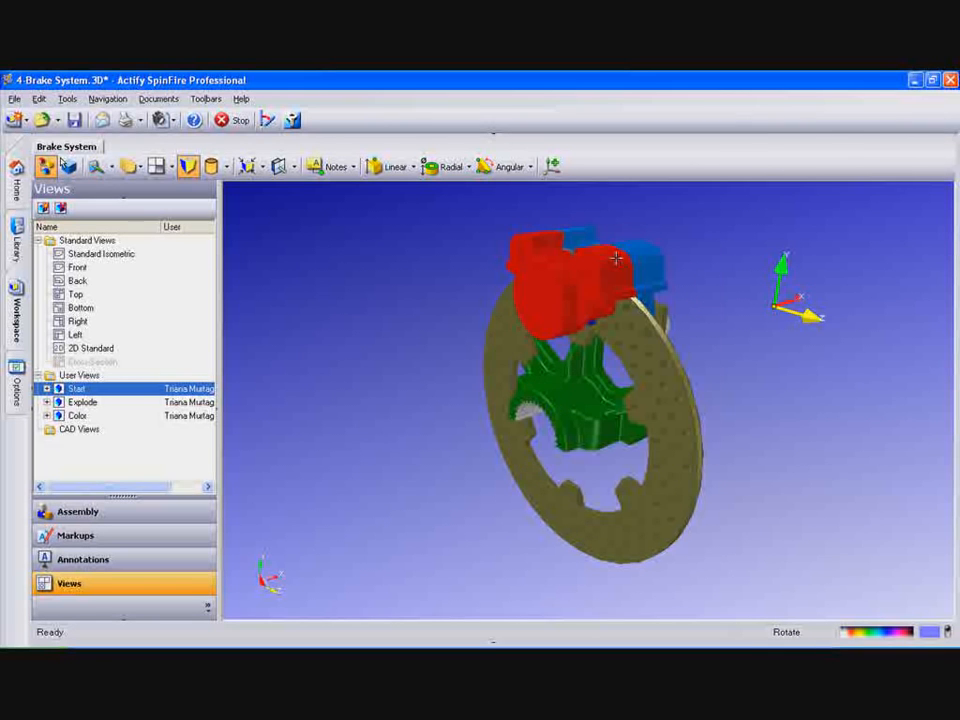
Save the current look as user view 'Hidden Part' and switch to it.
{"action": "left_click_drag", "start_coordinate": [617, 259], "coordinate": [598, 278]}
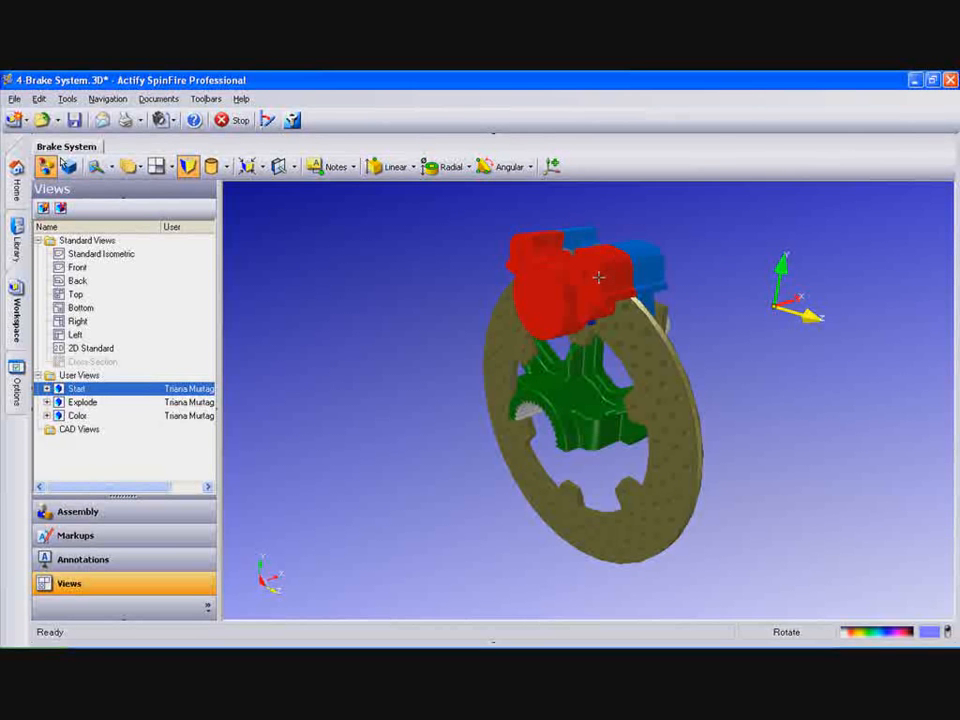
{"action": "left_click", "coordinate": [60, 208]}
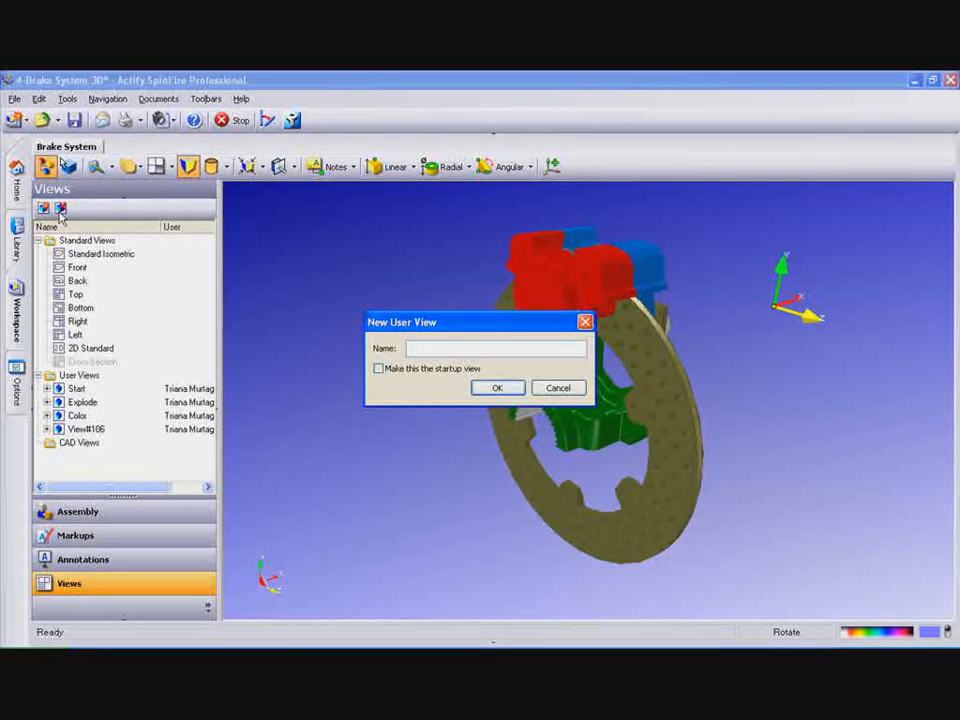
{"action": "type", "text": "Hidden Par"}
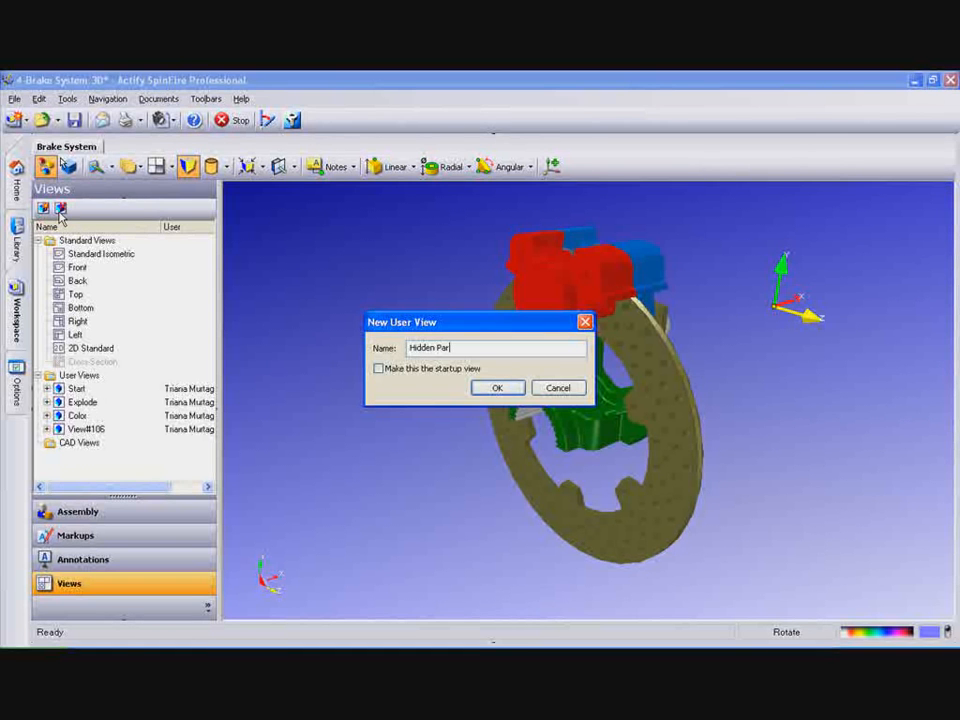
{"action": "left_click", "coordinate": [497, 387]}
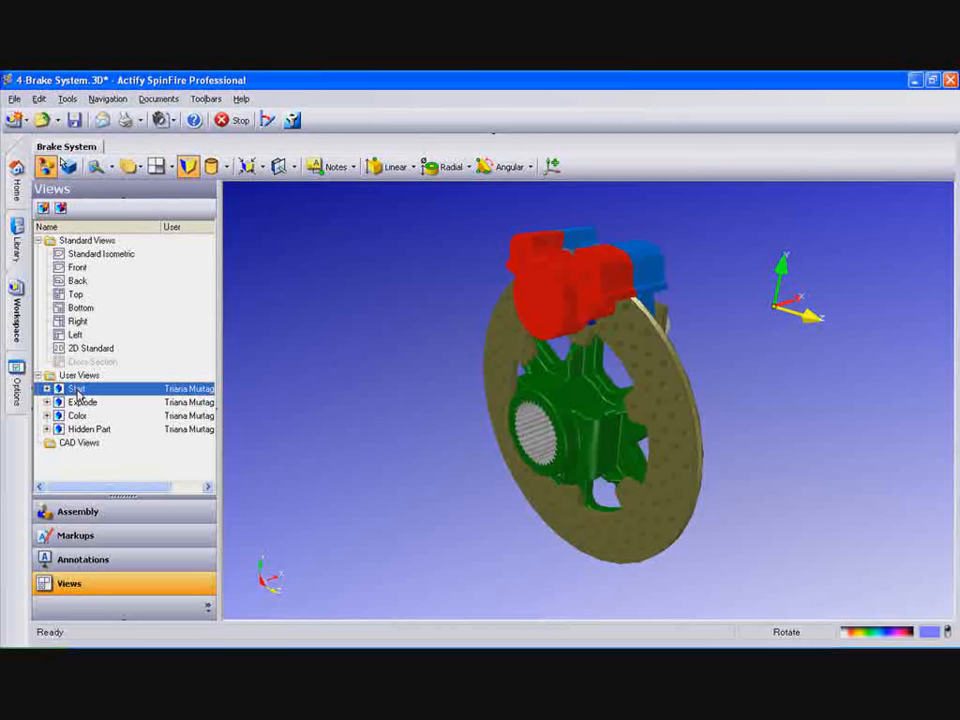
{"action": "left_click", "coordinate": [90, 429]}
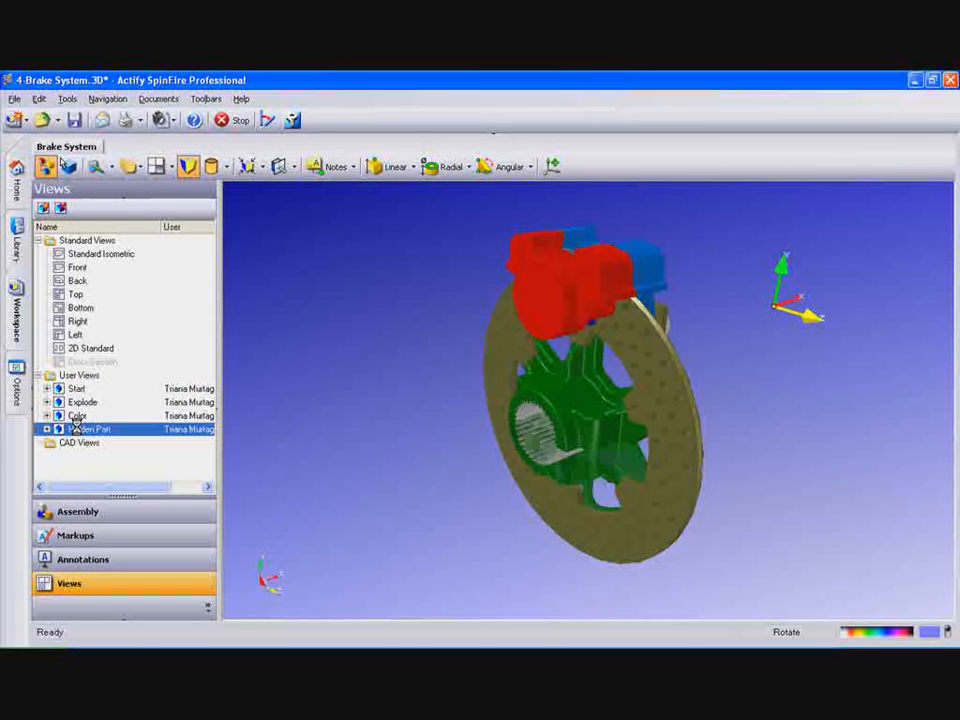